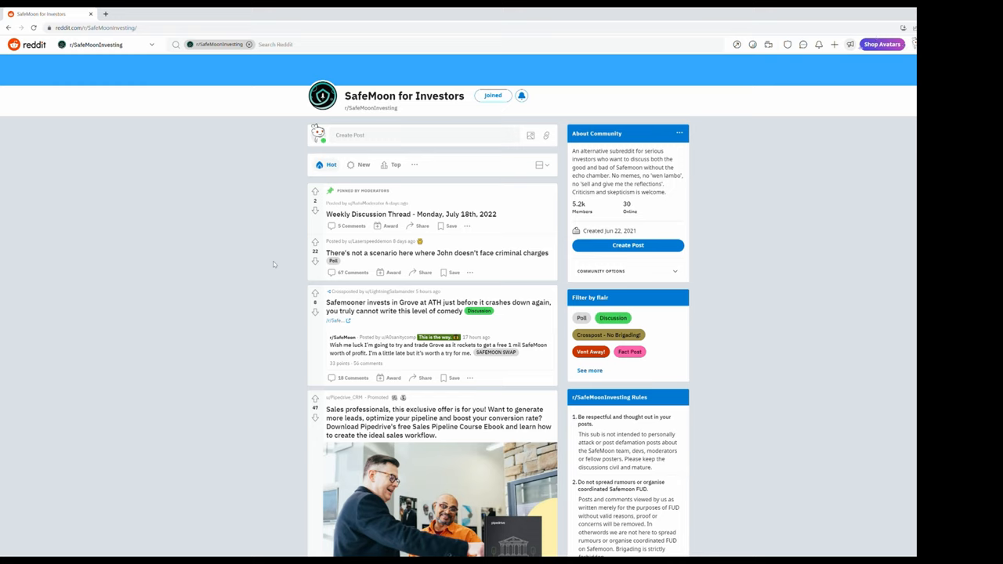
{"action": "mouse_move", "coordinate": [319, 304]}
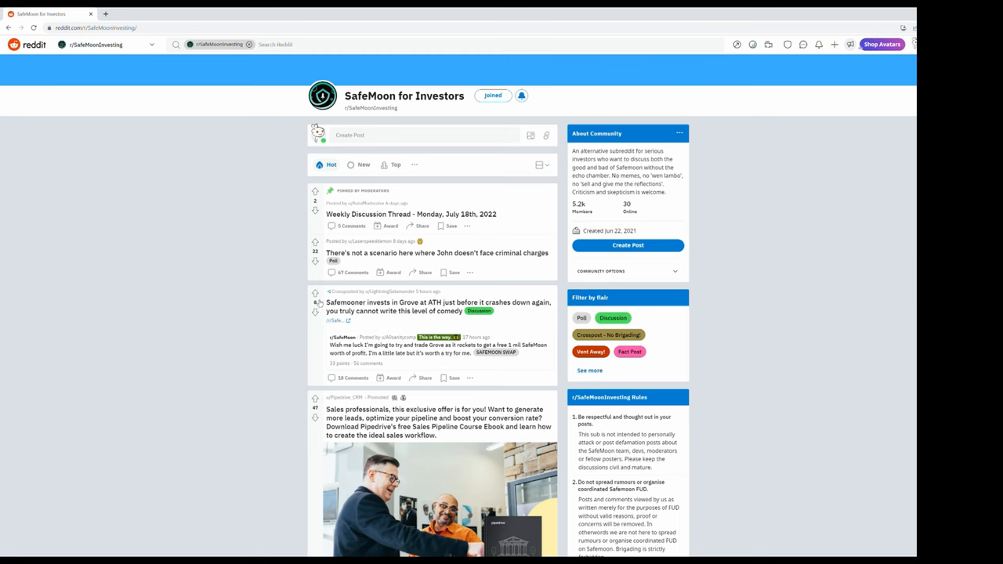
- Read through the Reddit post about John facing criminal charges
{"action": "left_click", "coordinate": [433, 252]}
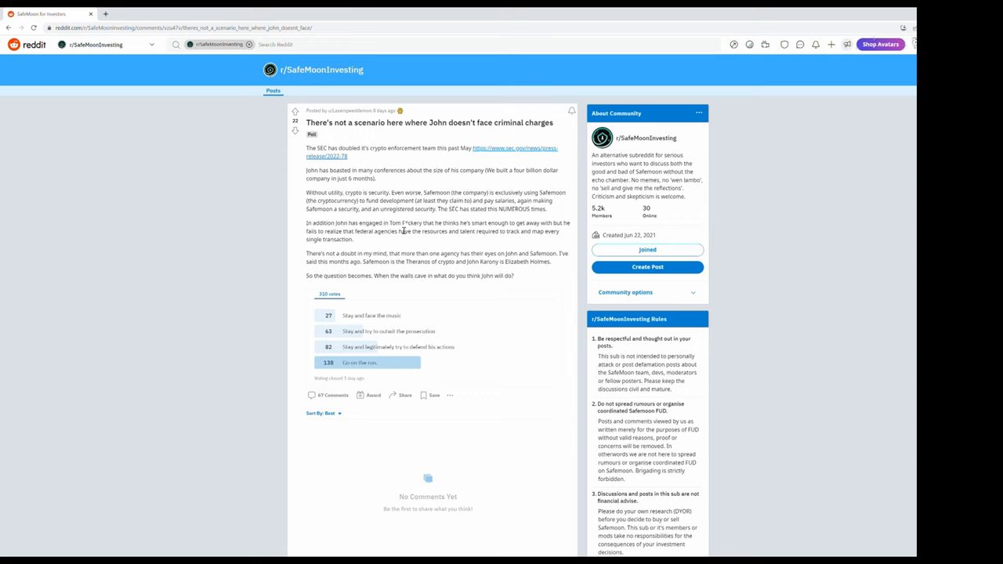
{"action": "mouse_move", "coordinate": [379, 339]}
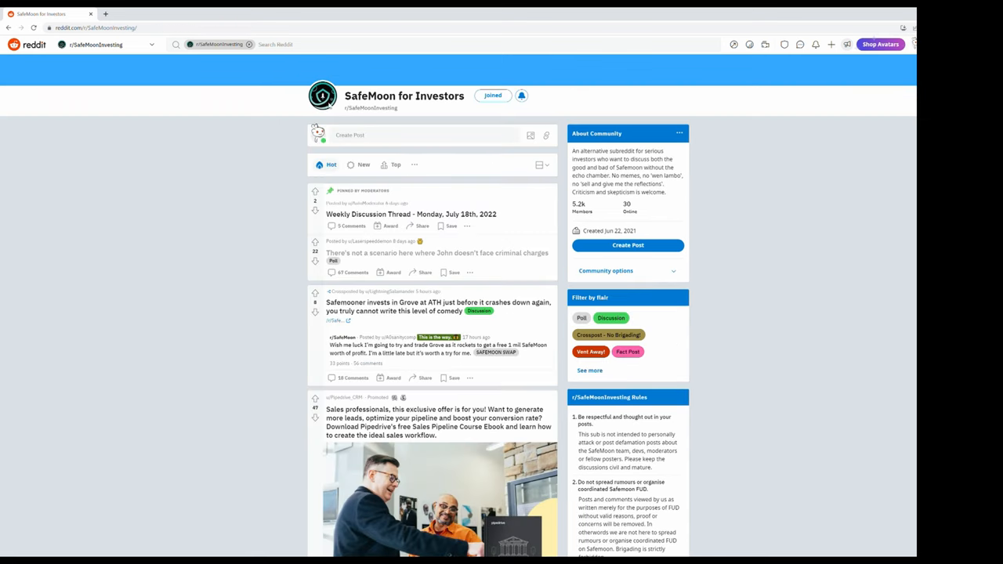
{"action": "scroll", "scroll_direction": "down", "scroll_amount": 3}
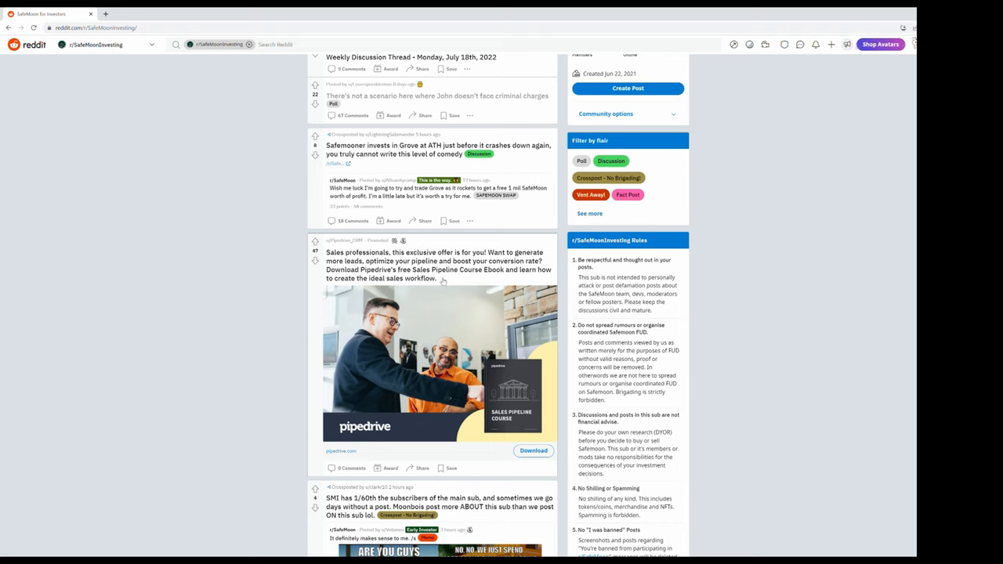
{"action": "mouse_move", "coordinate": [417, 273]}
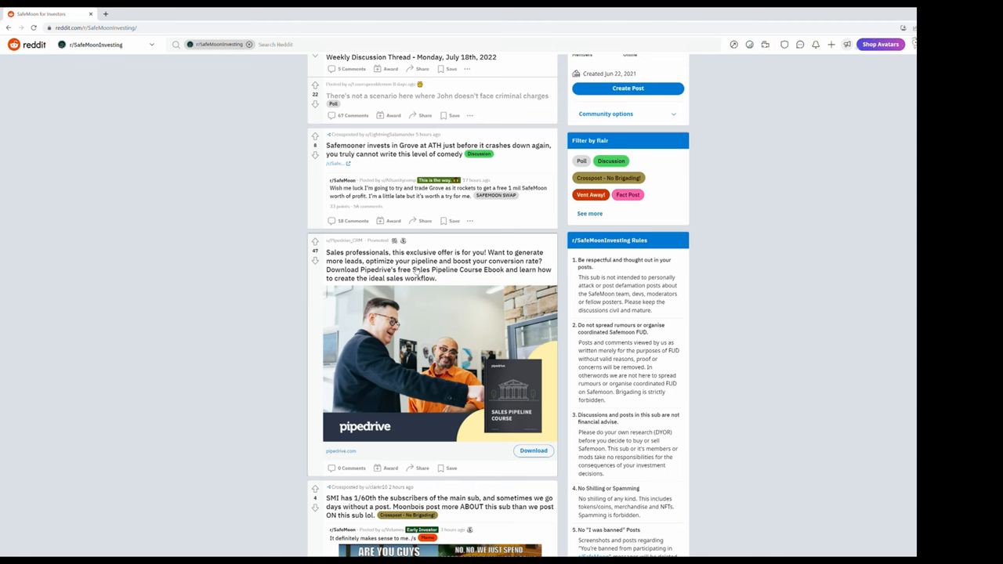
{"action": "scroll", "scroll_direction": "down", "scroll_amount": 3}
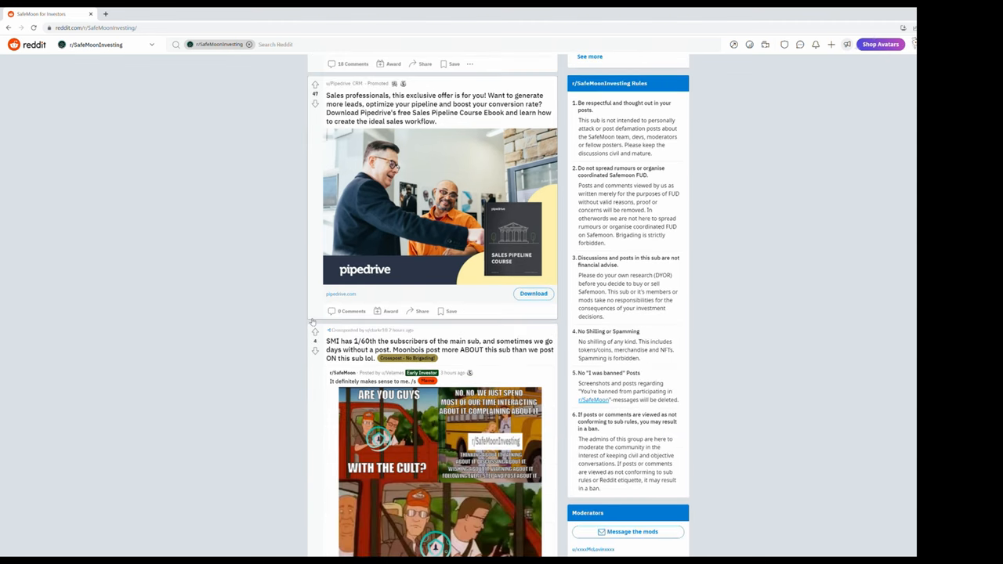
{"action": "scroll", "scroll_direction": "down", "scroll_amount": 3}
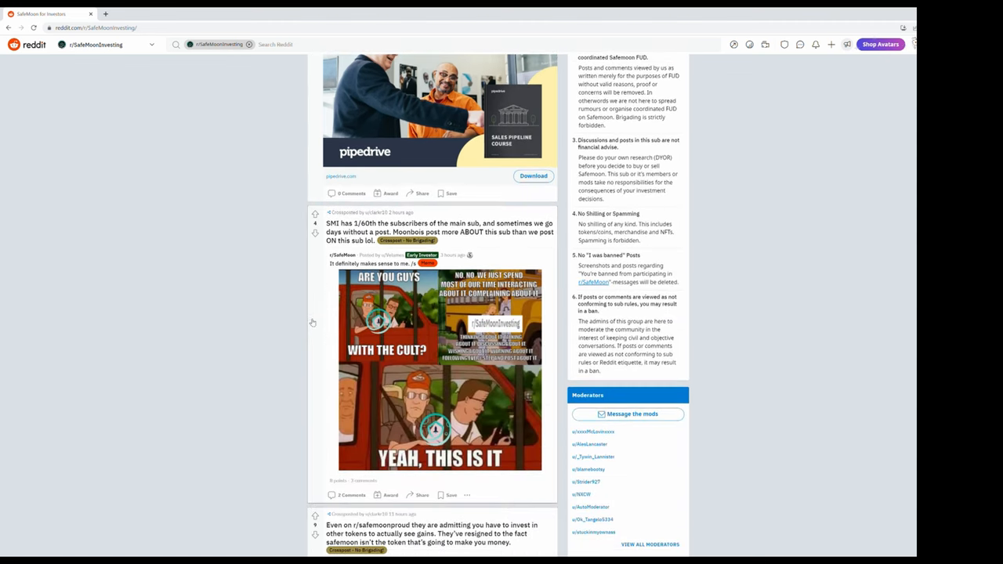
{"action": "scroll", "scroll_direction": "down", "scroll_amount": 3}
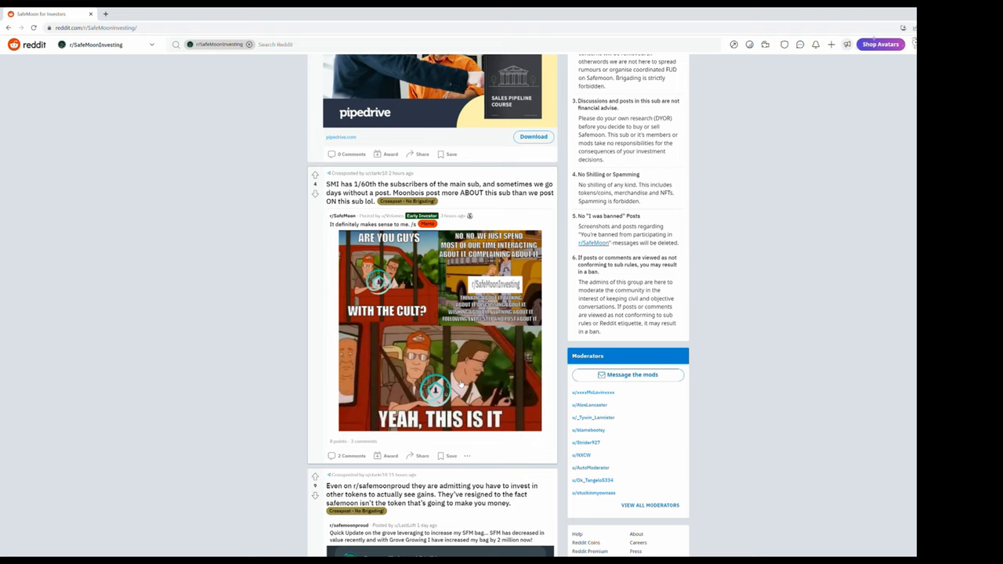
{"action": "scroll", "scroll_direction": "down", "scroll_amount": 3}
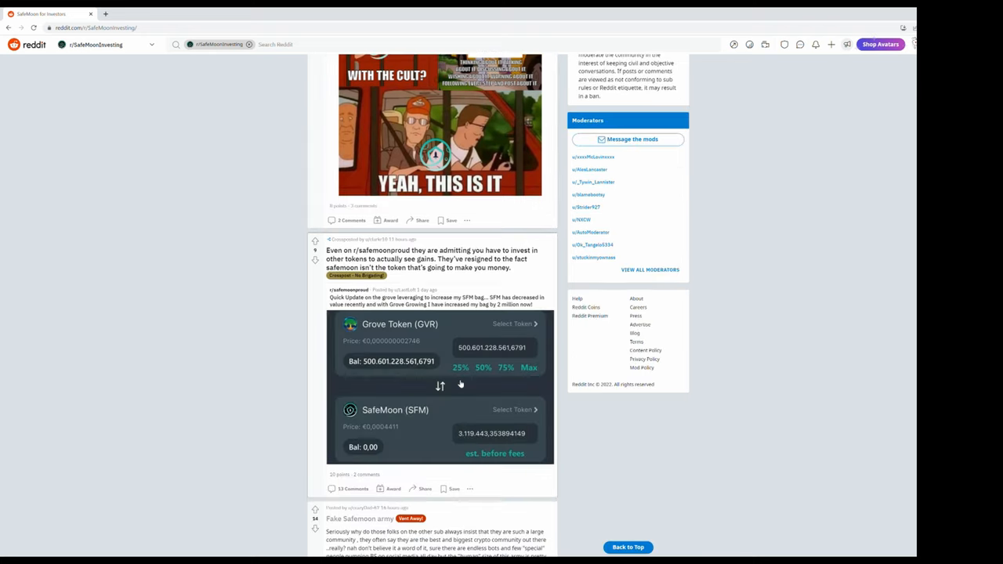
{"action": "mouse_move", "coordinate": [467, 172]}
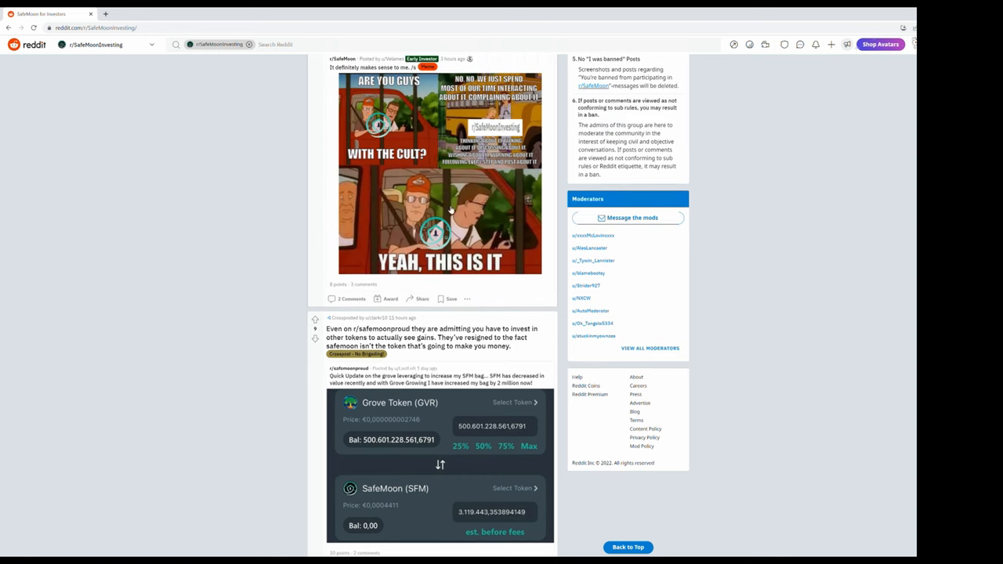
{"action": "mouse_move", "coordinate": [462, 232]}
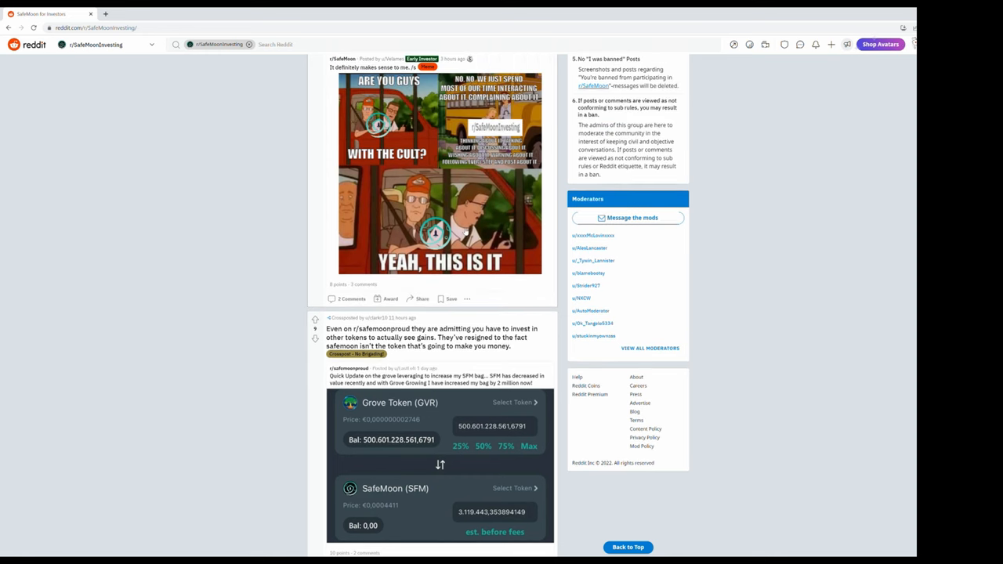
{"action": "mouse_move", "coordinate": [395, 163]}
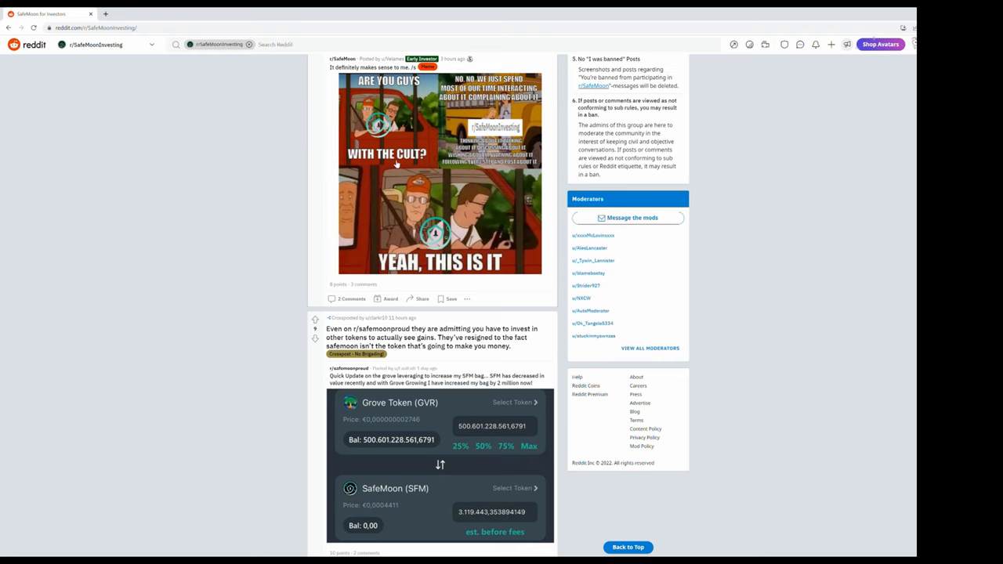
{"action": "scroll", "scroll_direction": "down", "scroll_amount": 3}
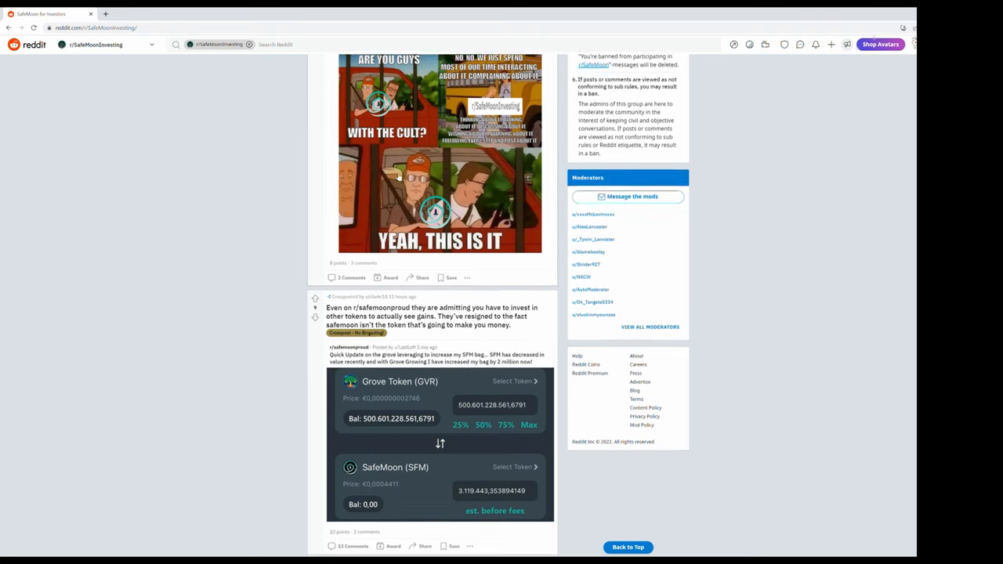
{"action": "scroll", "scroll_direction": "down", "scroll_amount": 3}
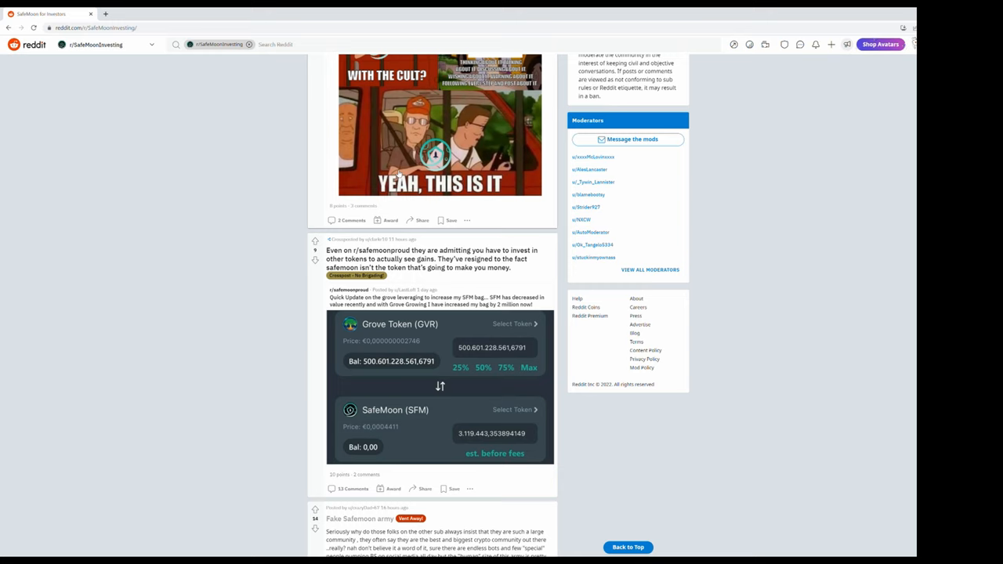
{"action": "scroll", "scroll_direction": "down", "scroll_amount": 3}
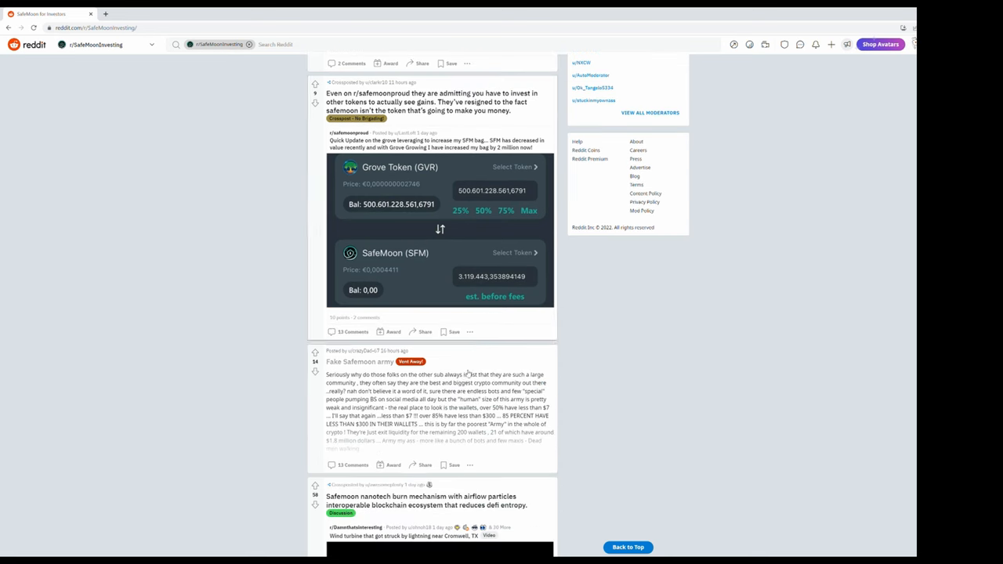
- View the Fake Safemoon army post and enlarge its Safemoon holder stats table image
{"action": "left_click", "coordinate": [359, 360]}
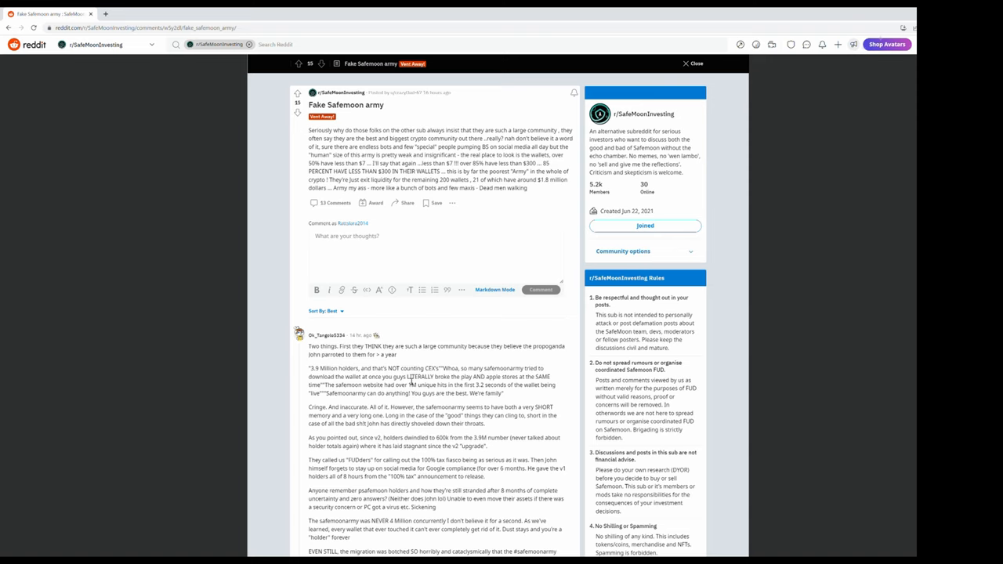
{"action": "mouse_move", "coordinate": [395, 354]}
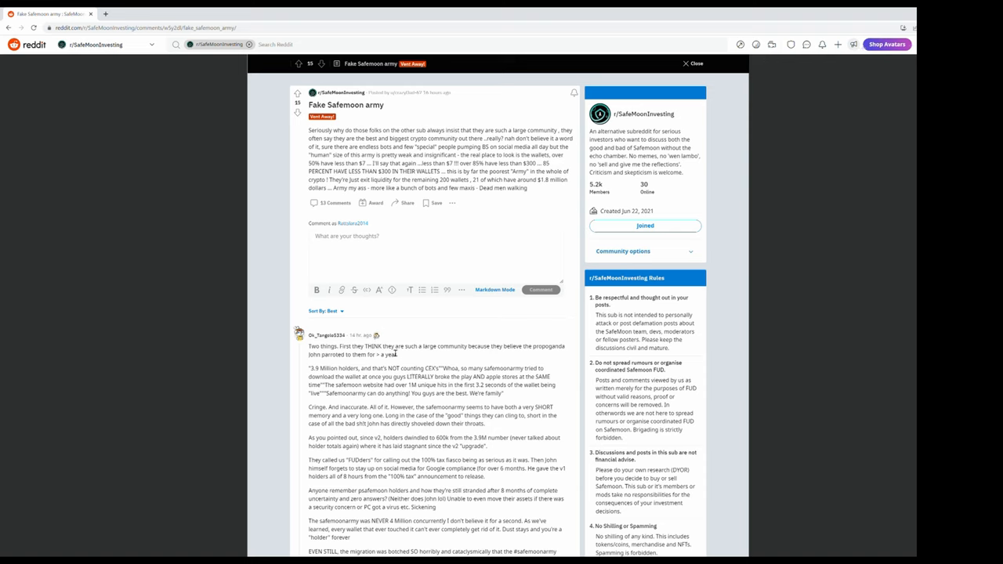
{"action": "mouse_move", "coordinate": [399, 358]}
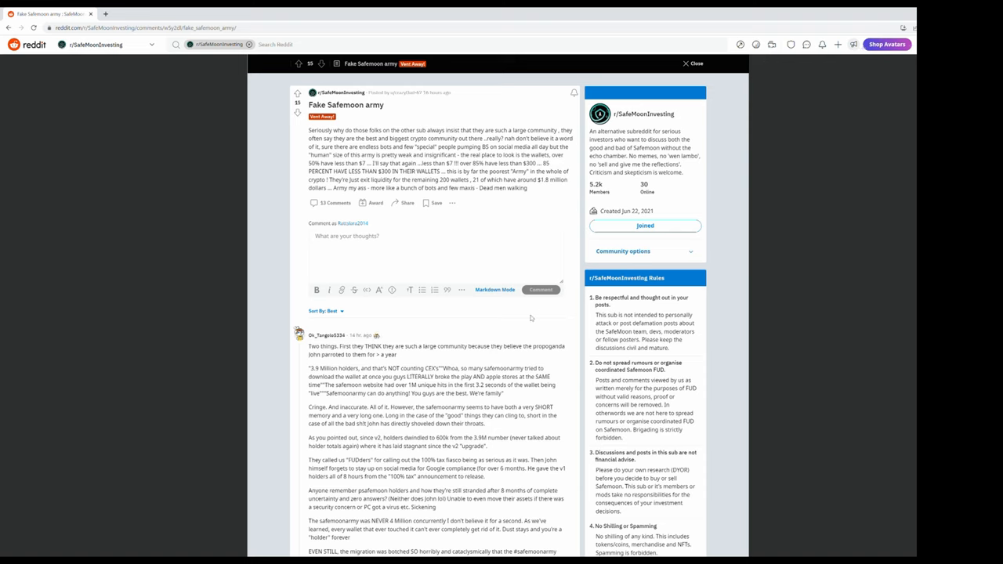
{"action": "scroll", "scroll_direction": "down", "scroll_amount": 3}
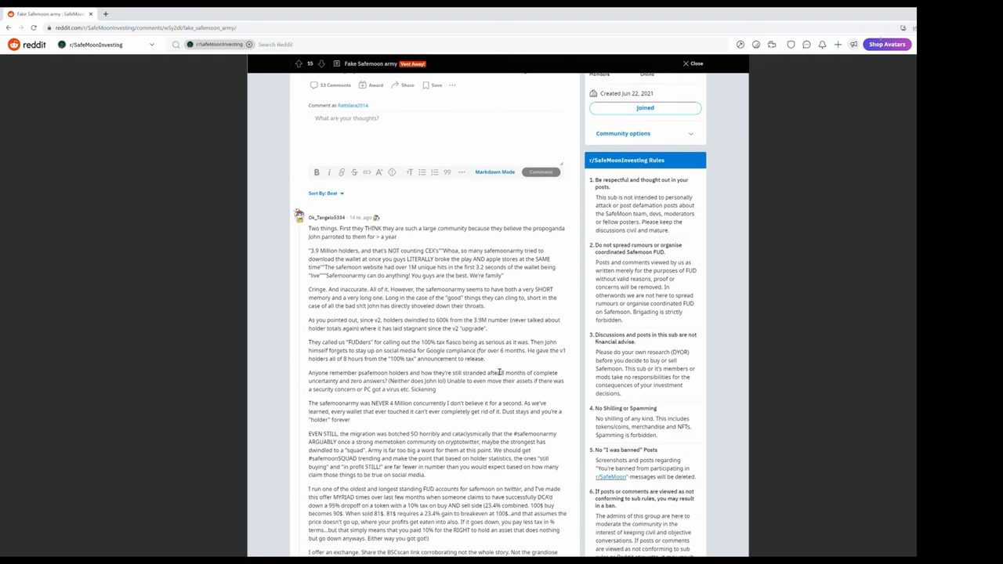
{"action": "scroll", "scroll_direction": "down", "scroll_amount": 3}
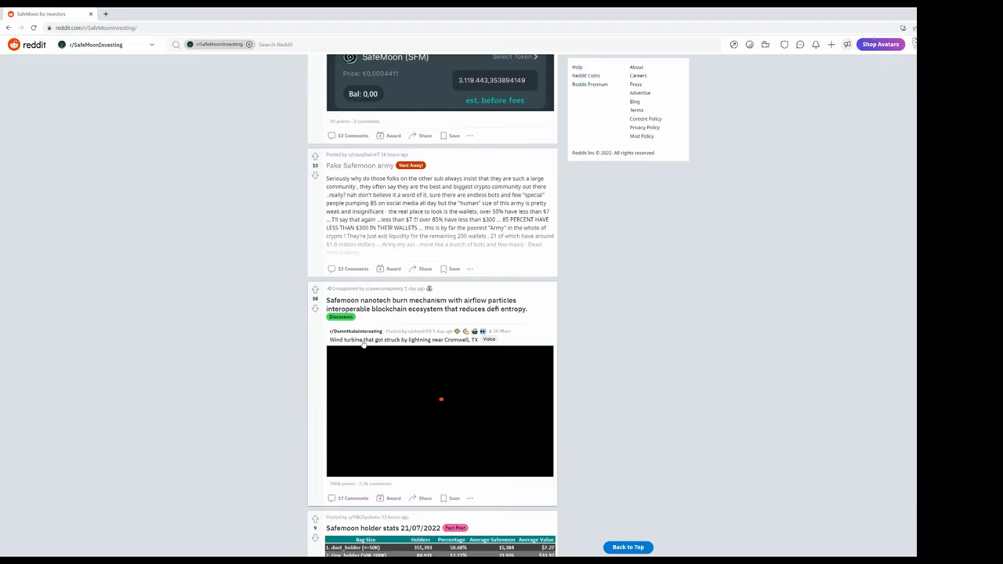
{"action": "left_click", "coordinate": [382, 527]}
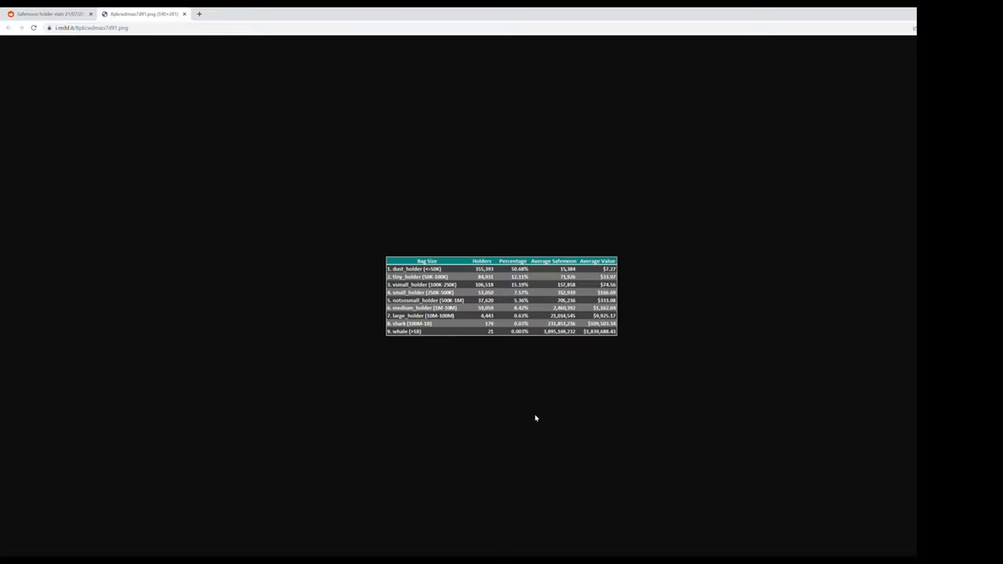
{"action": "mouse_move", "coordinate": [652, 277]}
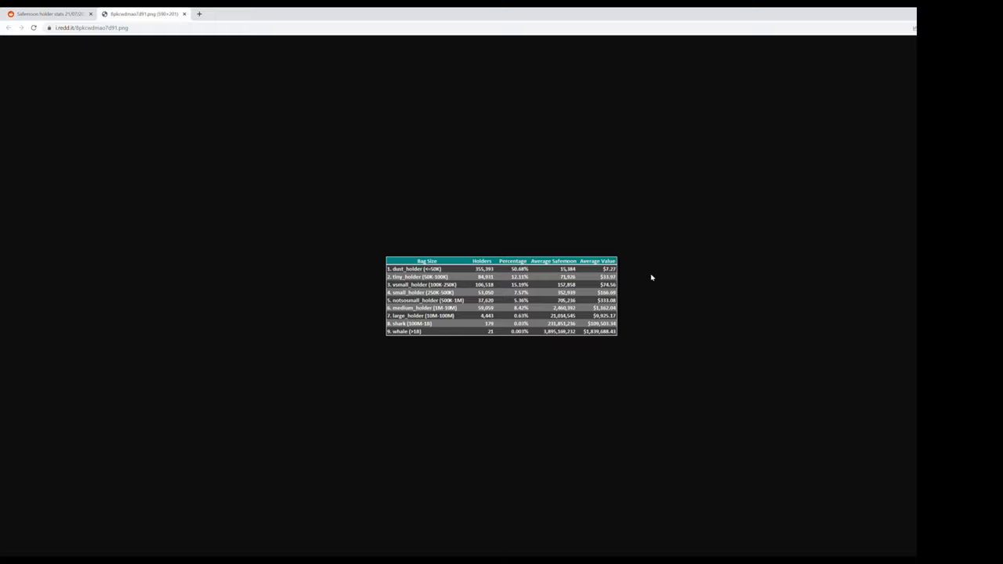
{"action": "mouse_move", "coordinate": [435, 285]}
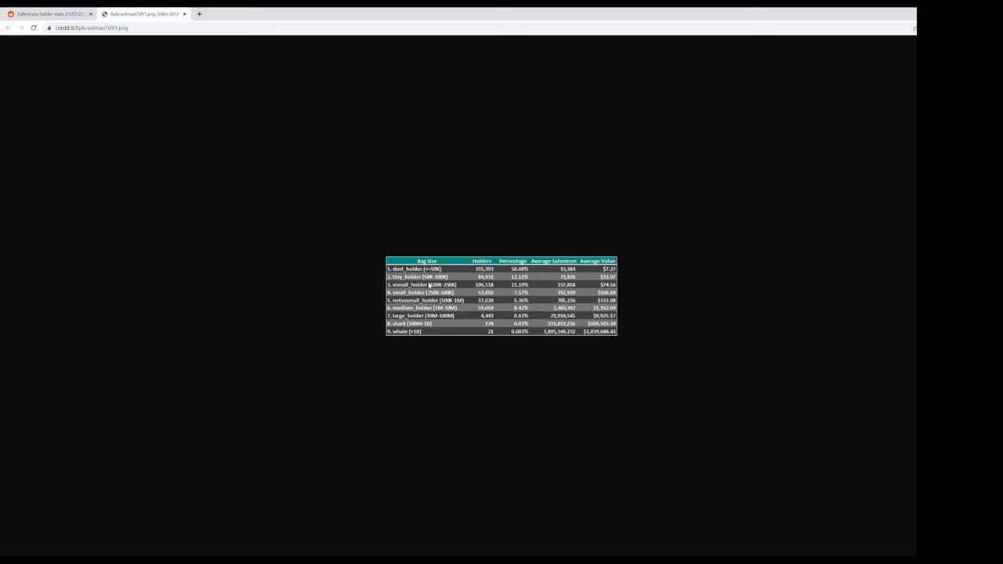
{"action": "mouse_move", "coordinate": [456, 275]}
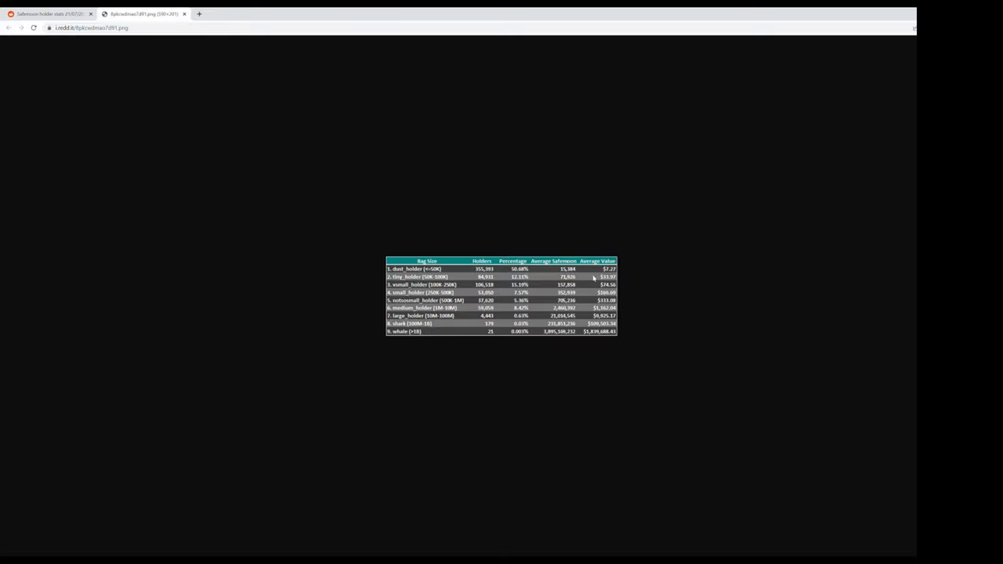
{"action": "mouse_move", "coordinate": [611, 288]}
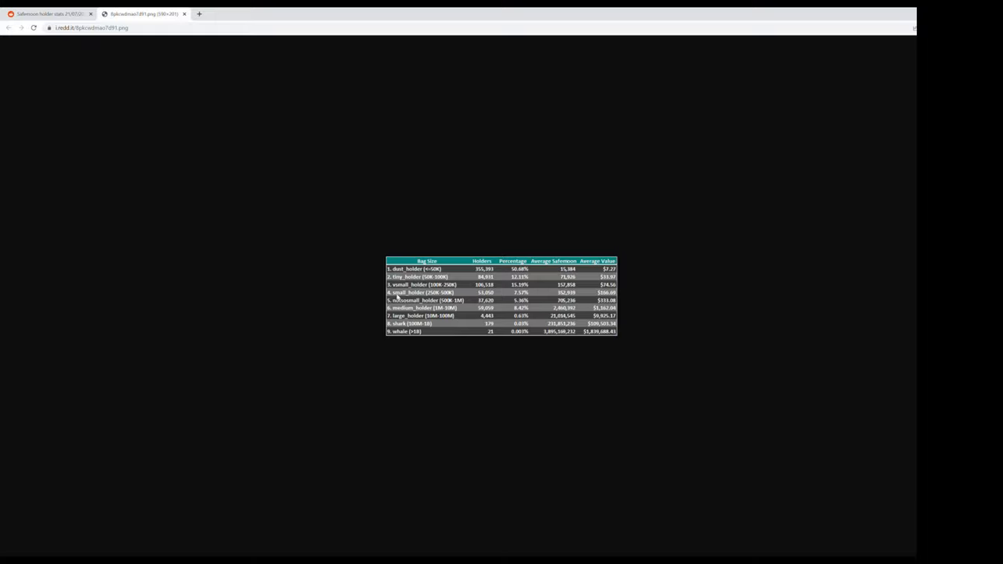
{"action": "mouse_move", "coordinate": [441, 293]}
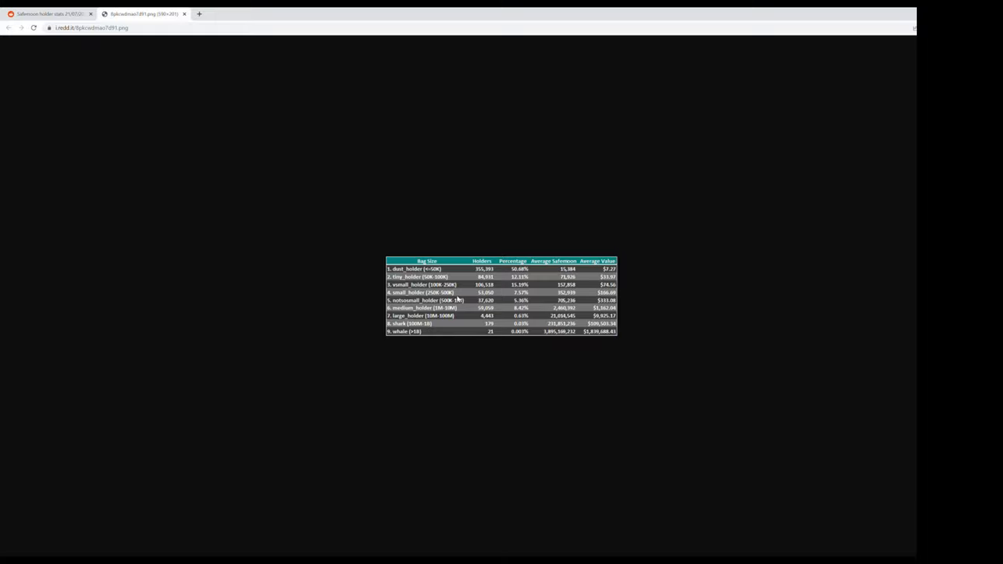
{"action": "mouse_move", "coordinate": [655, 304]}
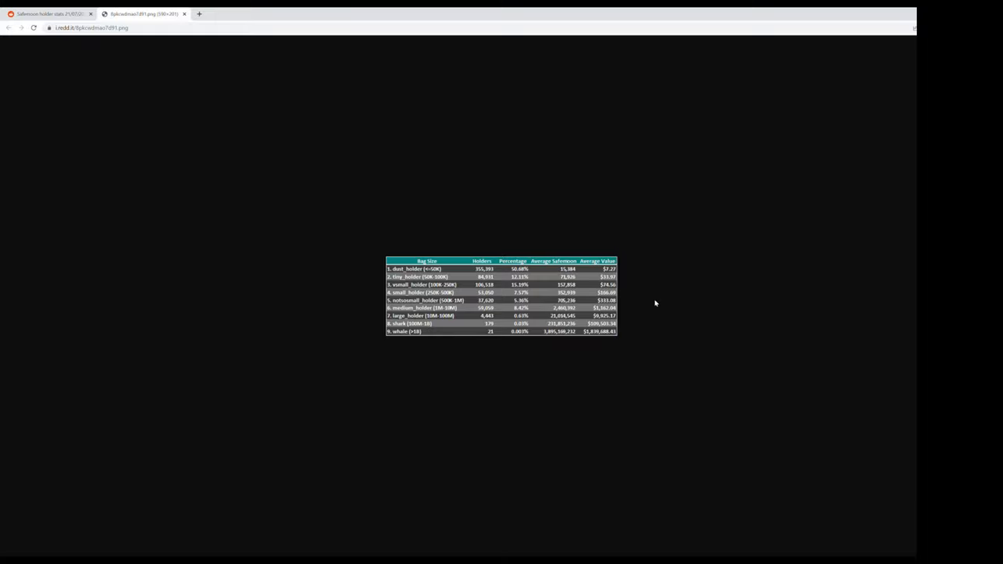
{"action": "mouse_move", "coordinate": [614, 297]}
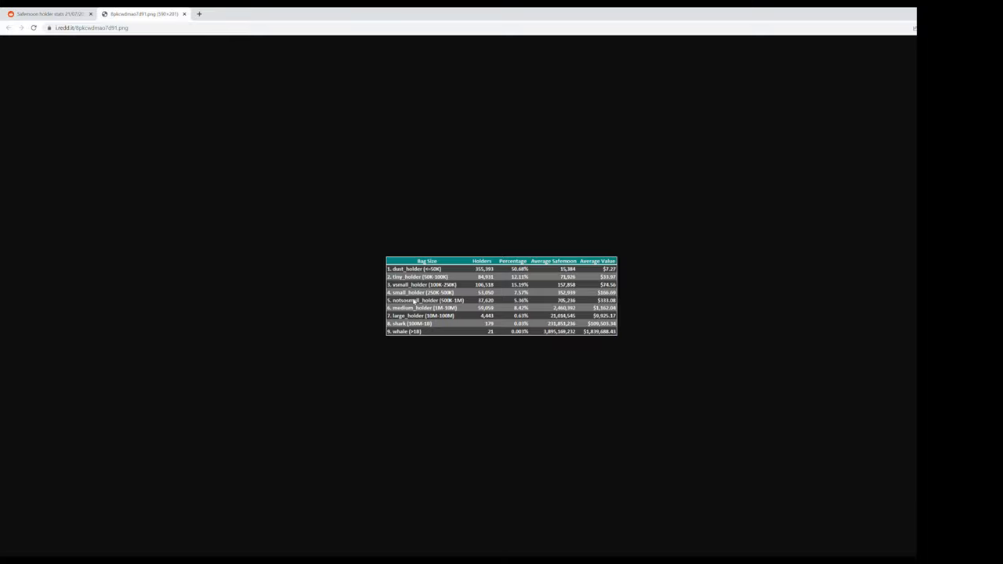
{"action": "mouse_move", "coordinate": [526, 296]}
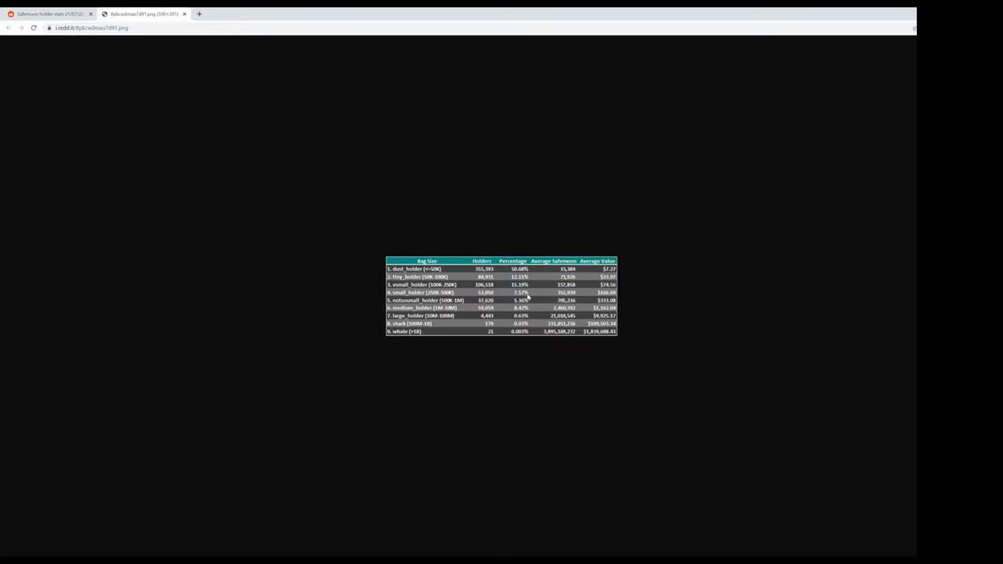
{"action": "mouse_move", "coordinate": [535, 300]}
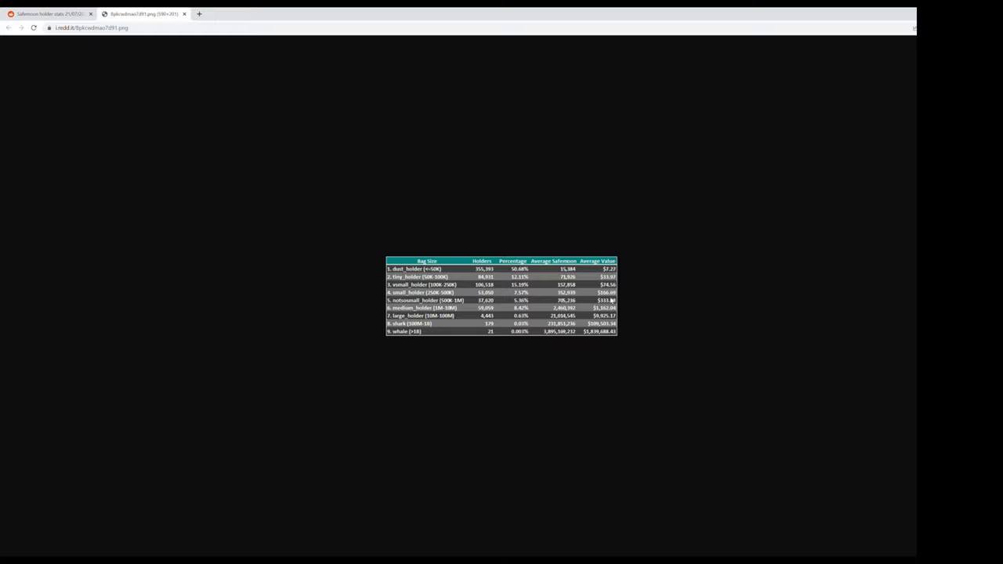
{"action": "mouse_move", "coordinate": [623, 301]}
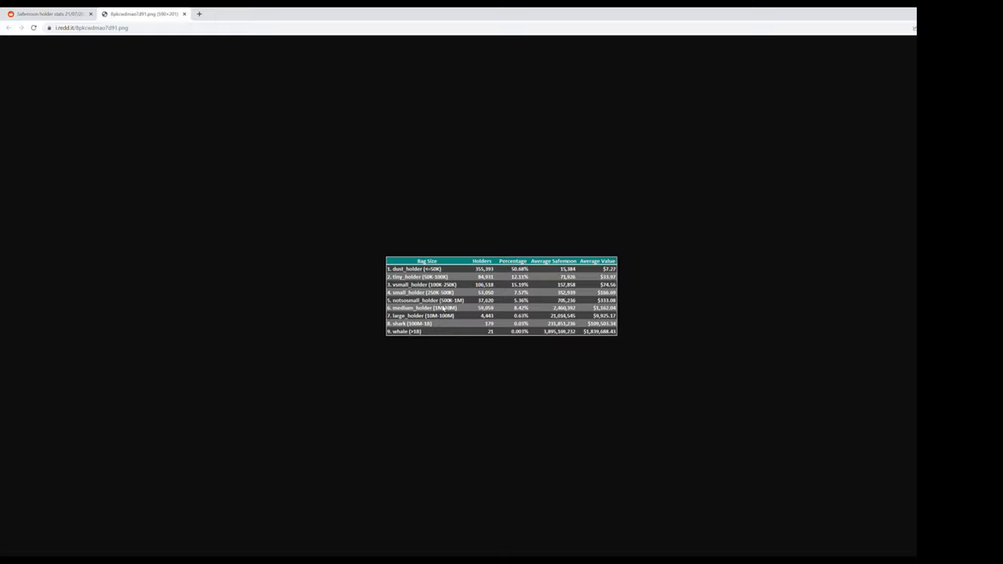
{"action": "mouse_move", "coordinate": [525, 308]}
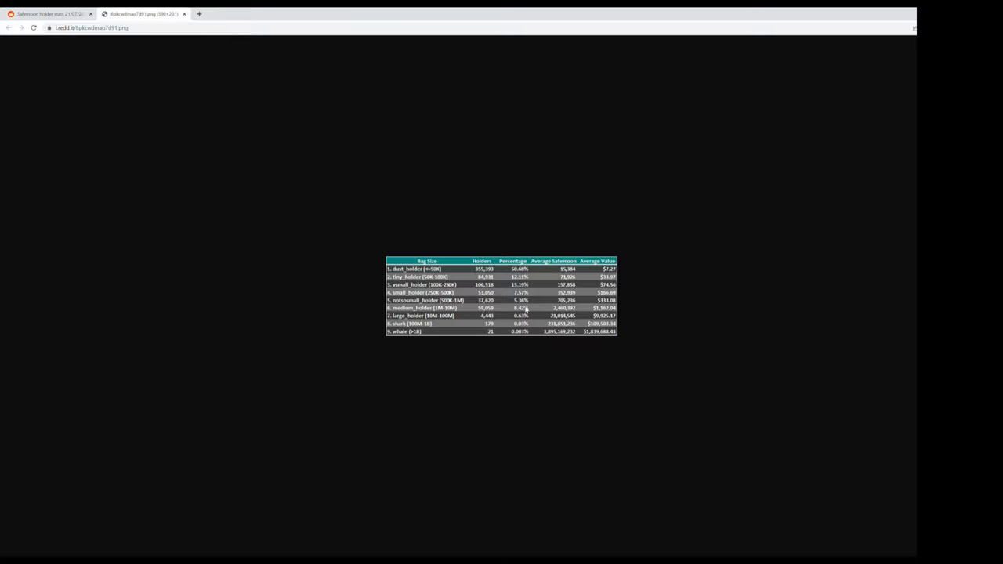
{"action": "mouse_move", "coordinate": [626, 313]}
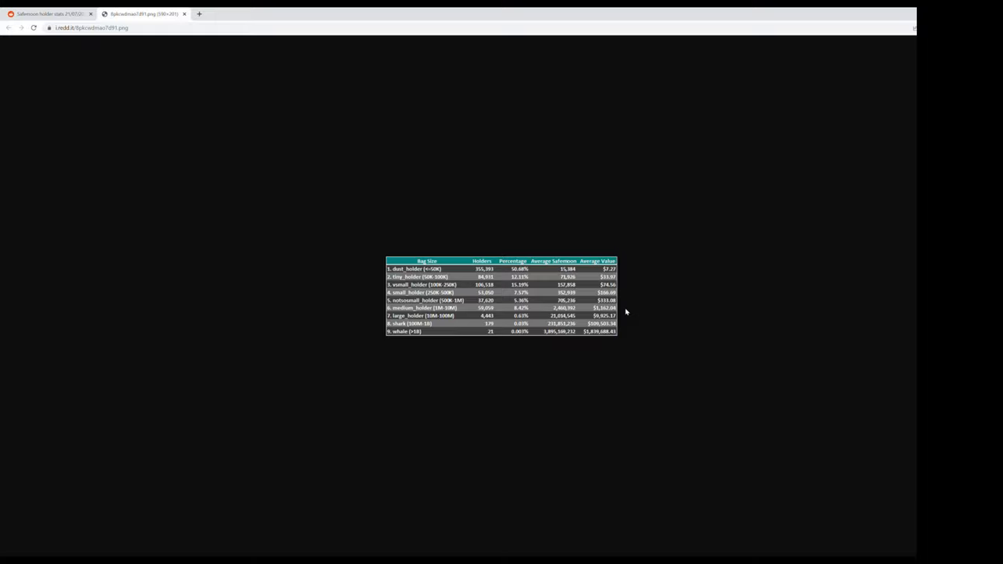
{"action": "mouse_move", "coordinate": [623, 310]}
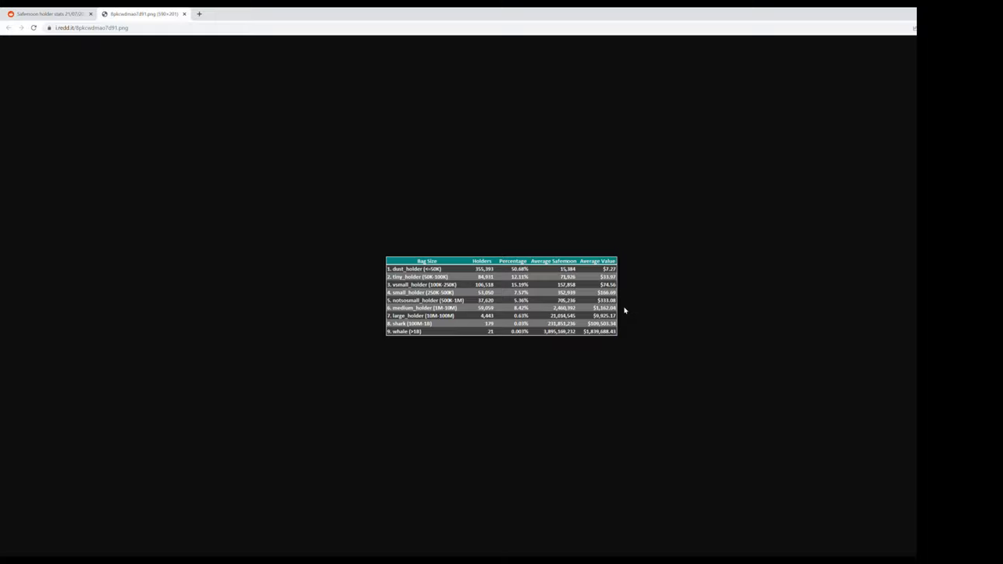
{"action": "mouse_move", "coordinate": [461, 314]}
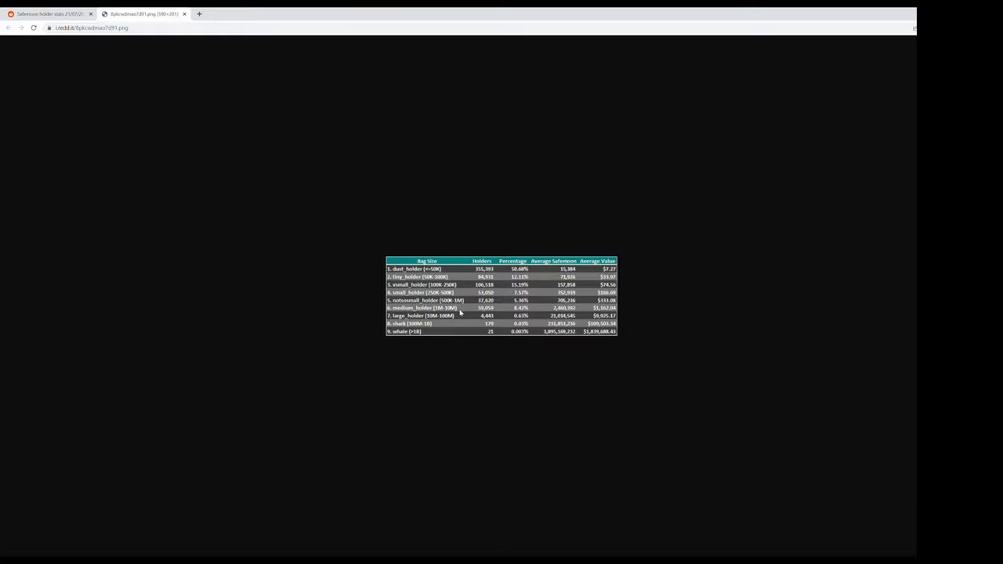
{"action": "mouse_move", "coordinate": [526, 317]}
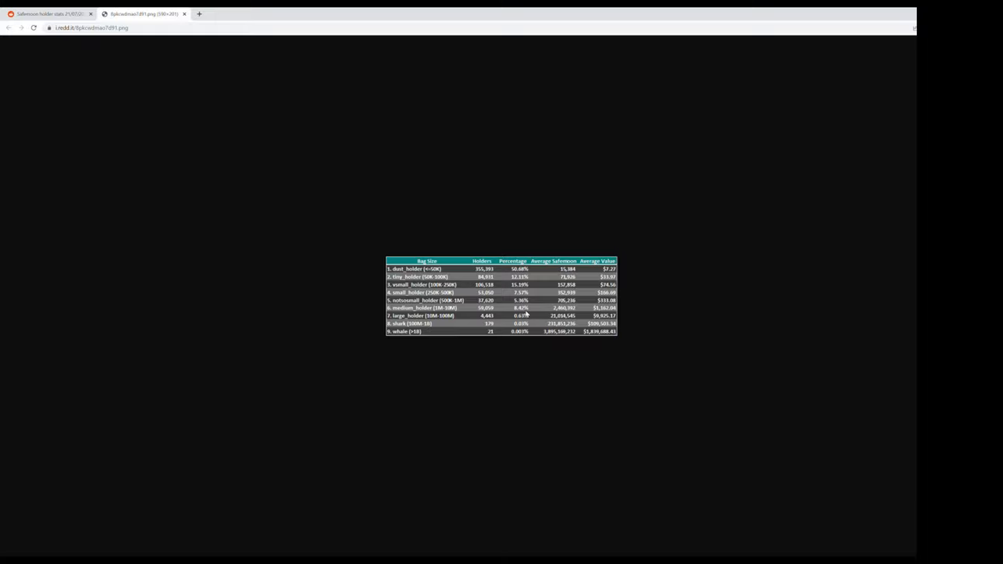
{"action": "mouse_move", "coordinate": [583, 313]}
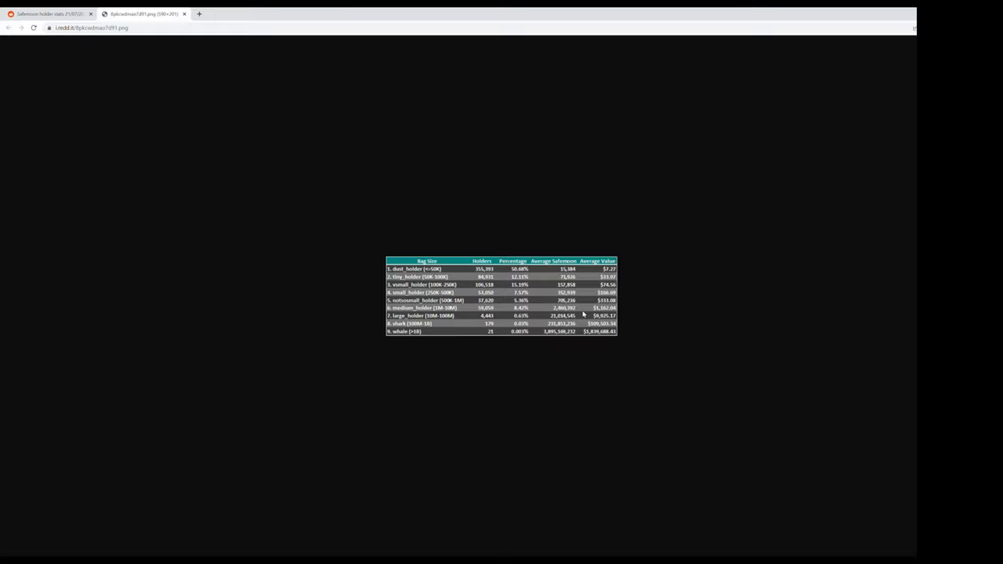
{"action": "mouse_move", "coordinate": [604, 311]}
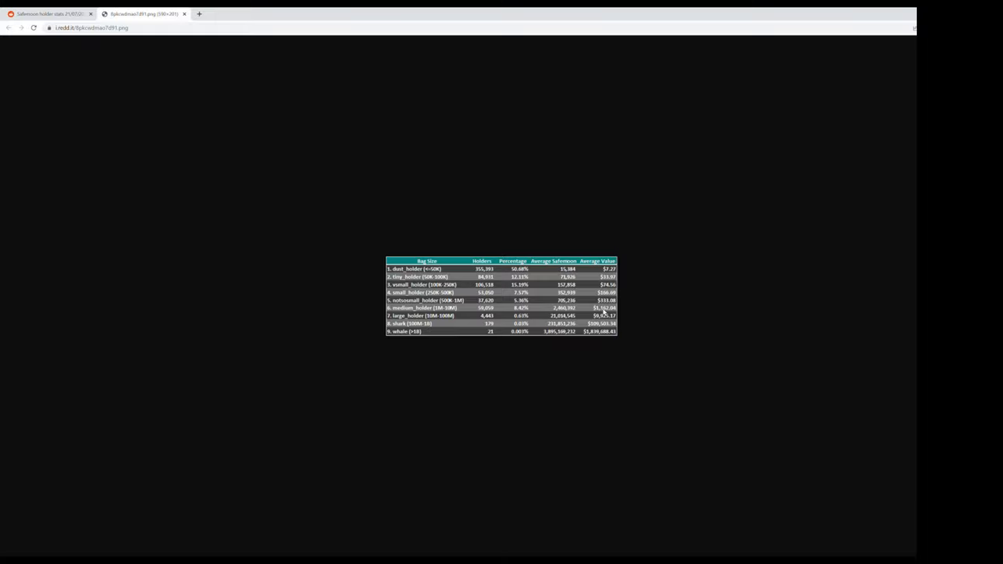
{"action": "mouse_move", "coordinate": [483, 313]}
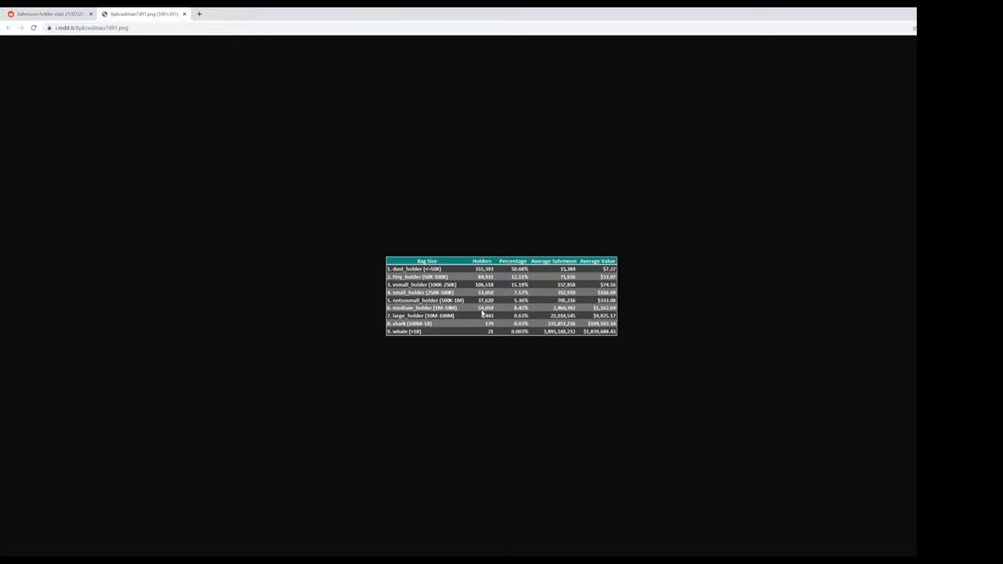
{"action": "mouse_move", "coordinate": [446, 323]}
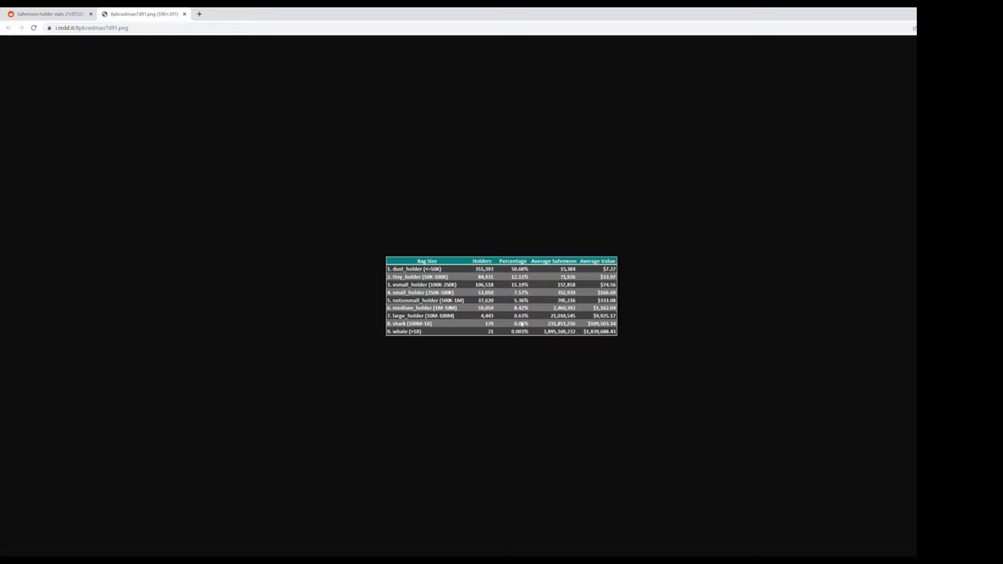
{"action": "mouse_move", "coordinate": [522, 323]}
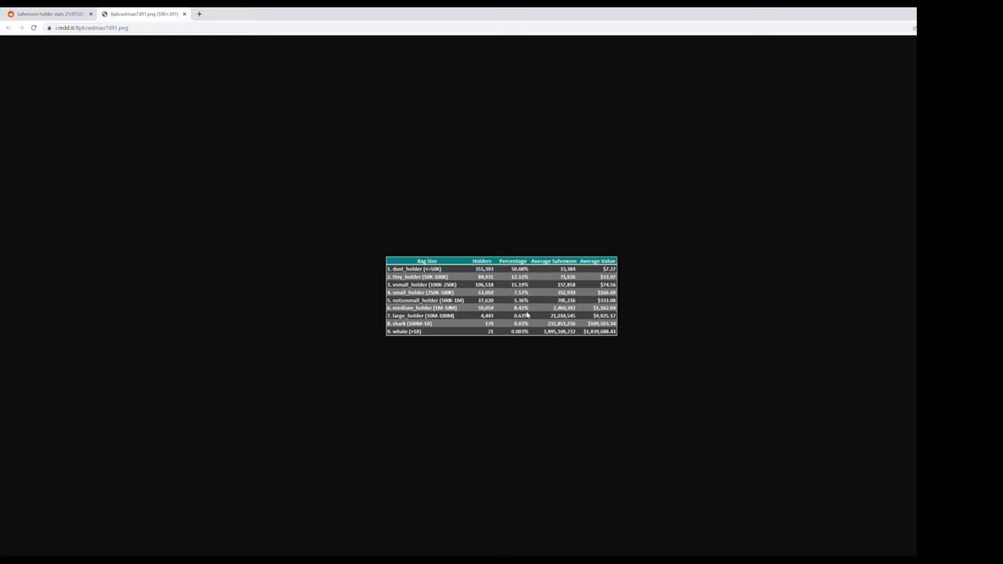
{"action": "mouse_move", "coordinate": [582, 320]}
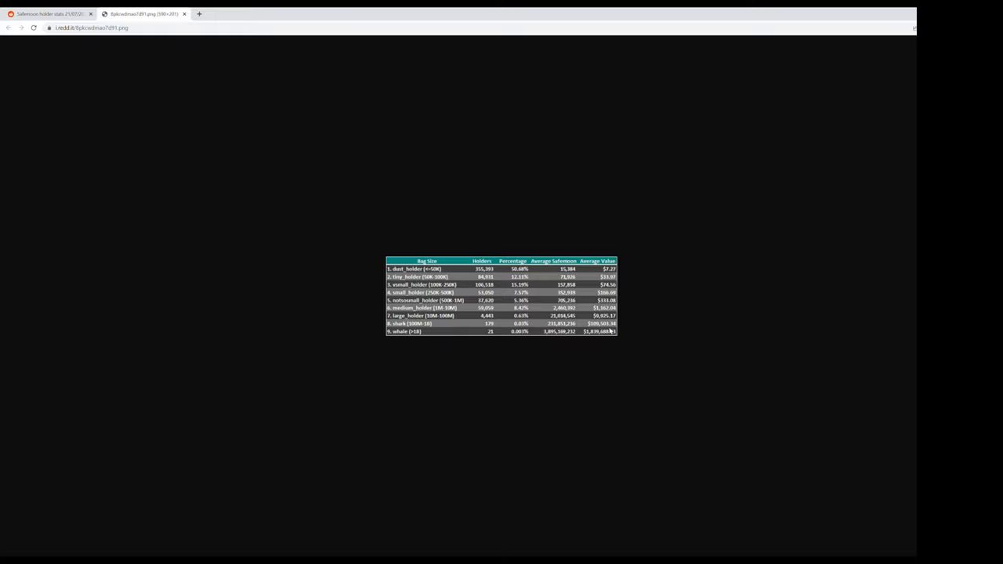
{"action": "mouse_move", "coordinate": [470, 395]}
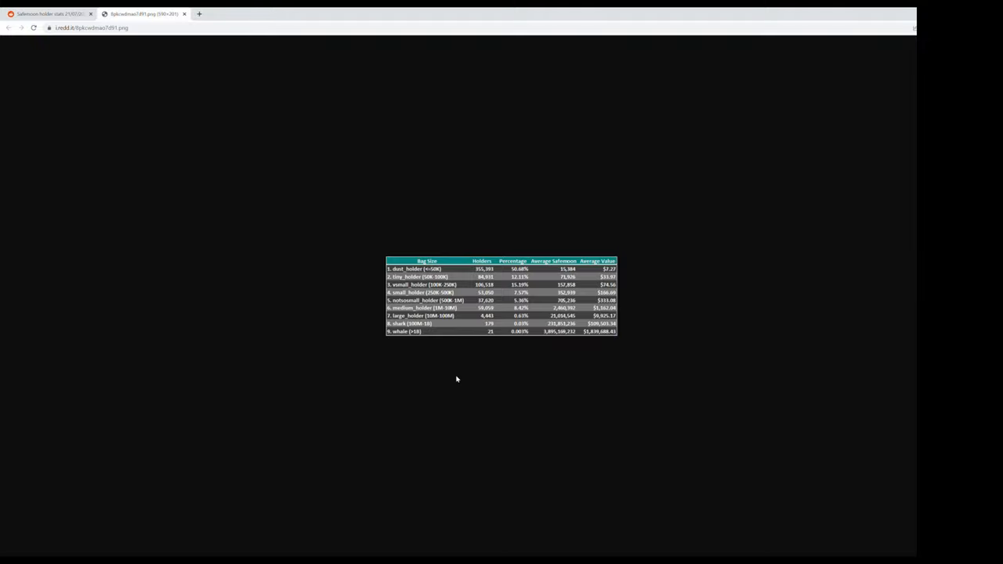
{"action": "mouse_move", "coordinate": [426, 365]}
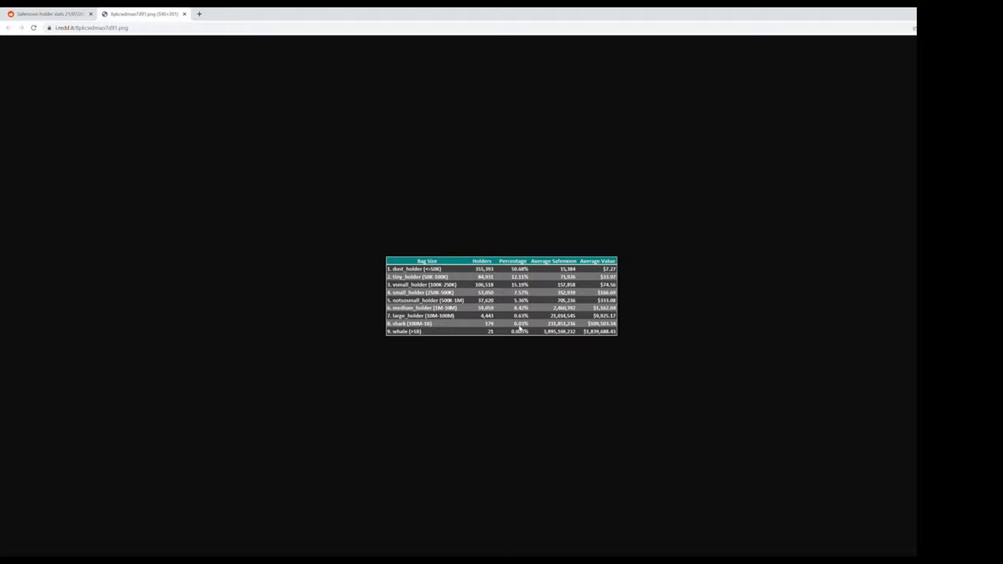
{"action": "mouse_move", "coordinate": [631, 340]}
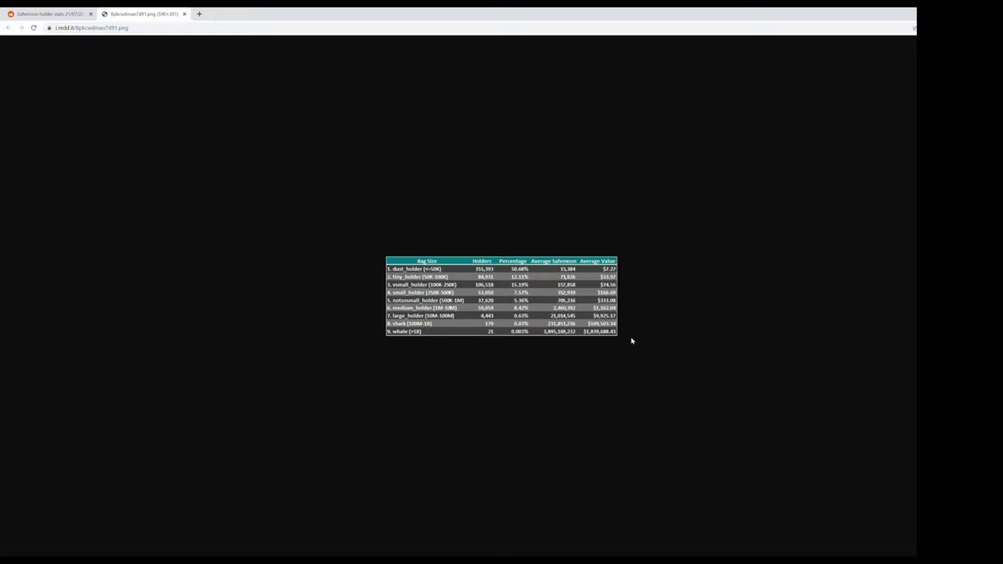
{"action": "mouse_move", "coordinate": [614, 332]}
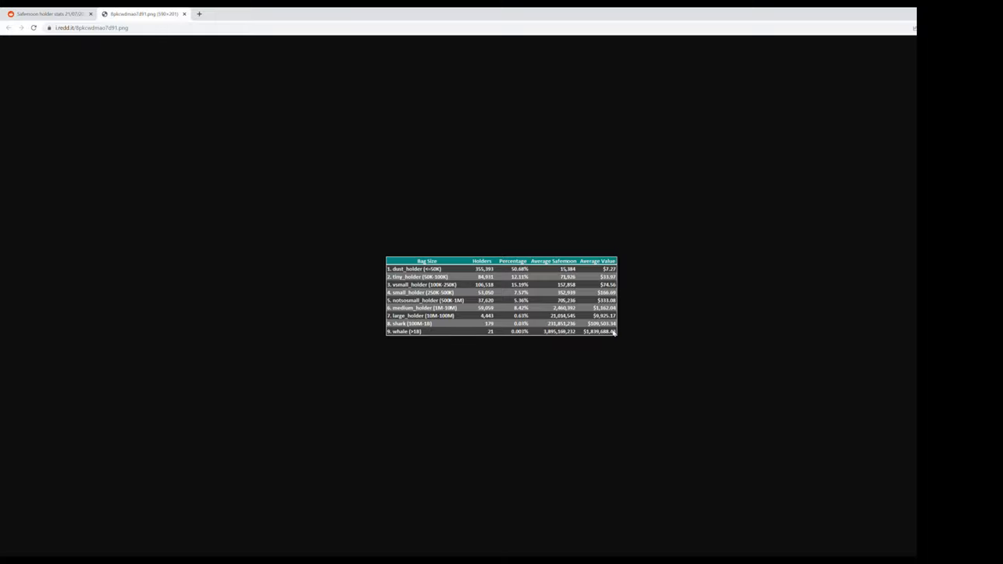
{"action": "mouse_move", "coordinate": [451, 349]}
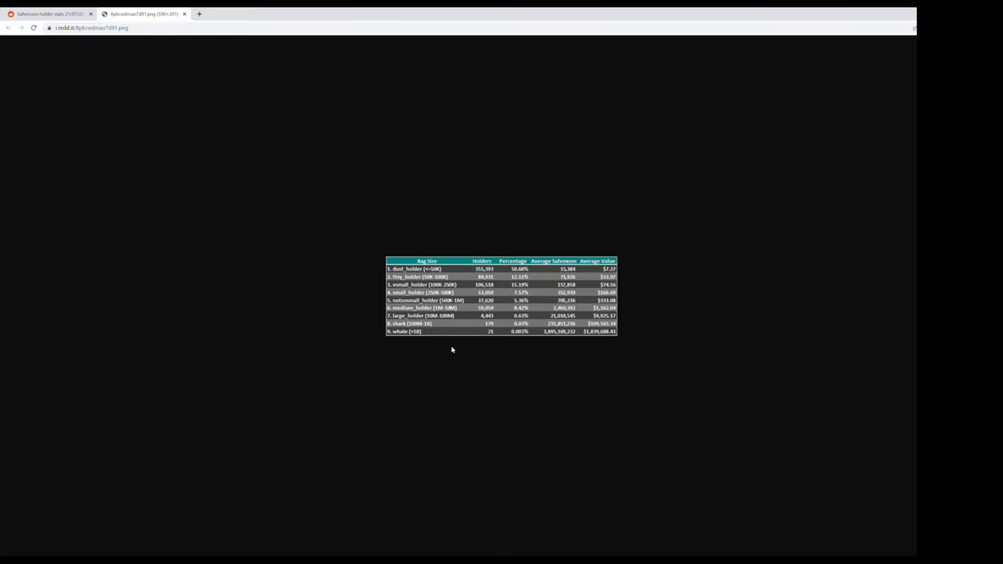
{"action": "mouse_move", "coordinate": [523, 335]}
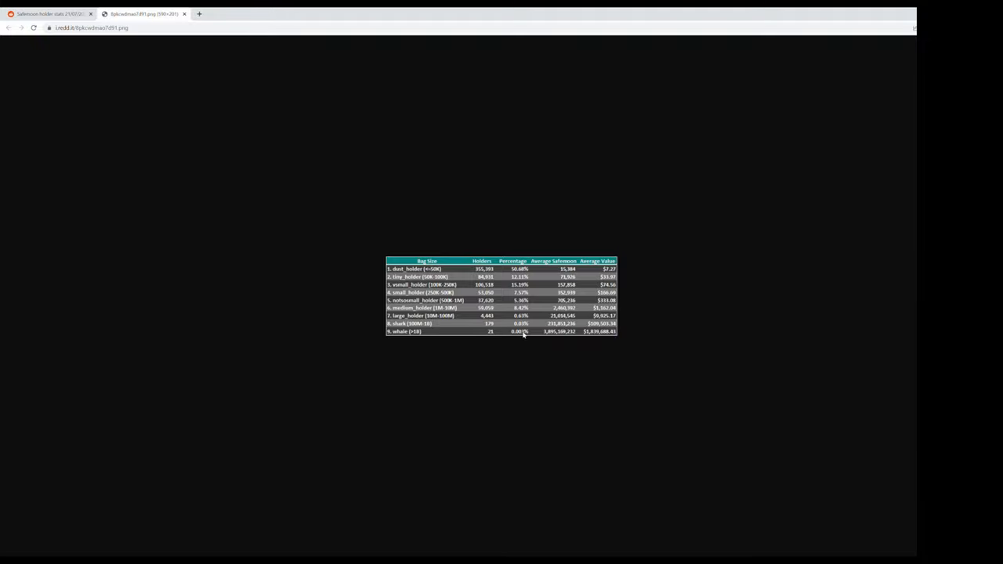
{"action": "mouse_move", "coordinate": [570, 346]}
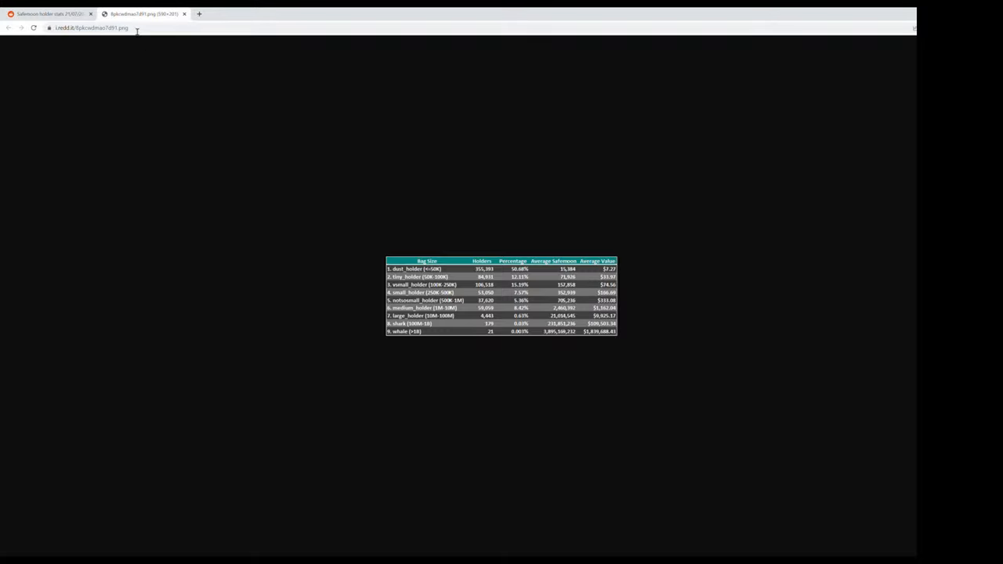
- Return to the Safemoon holder stats post and read further down it
{"action": "left_click", "coordinate": [47, 13]}
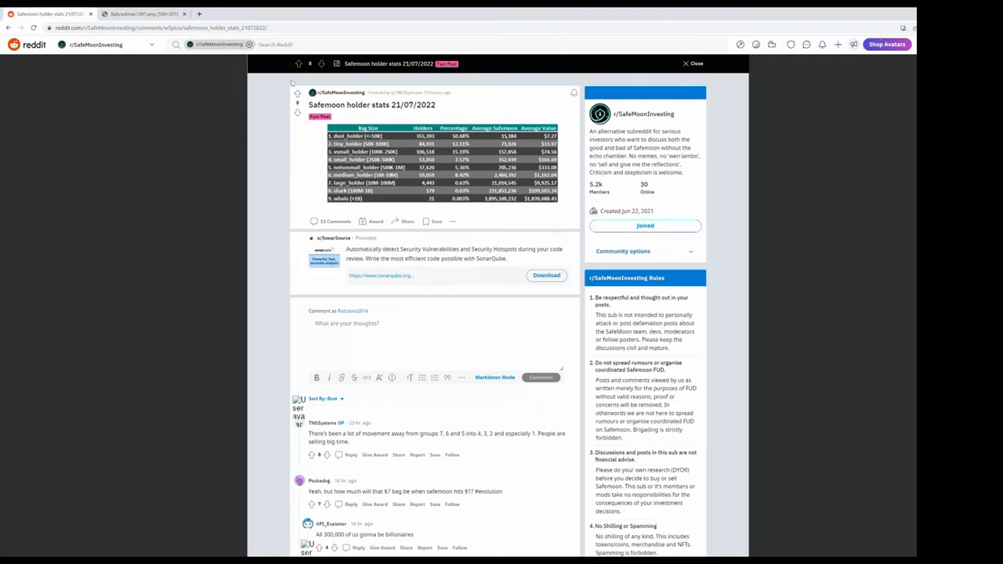
{"action": "mouse_move", "coordinate": [415, 245]}
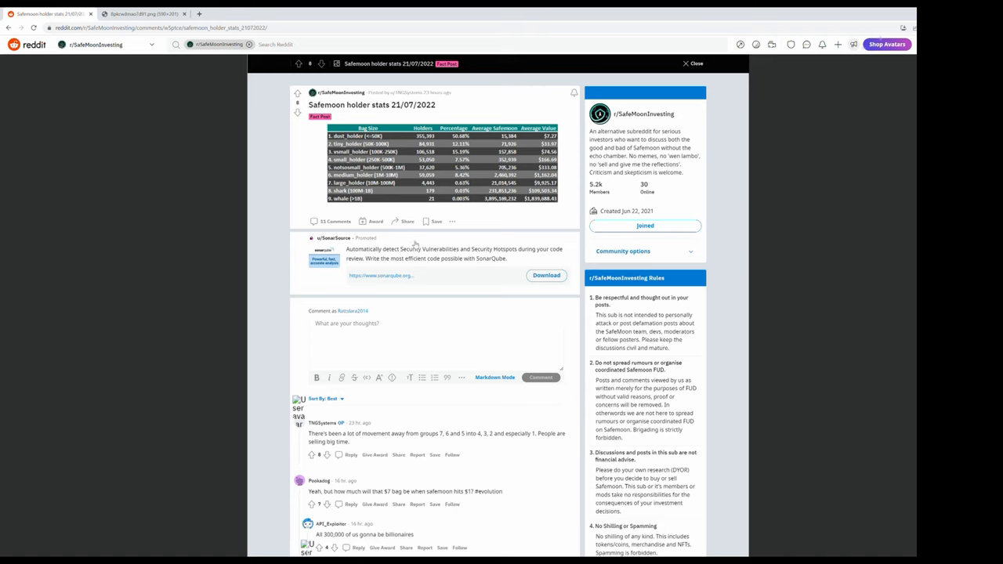
{"action": "scroll", "scroll_direction": "down", "scroll_amount": 3}
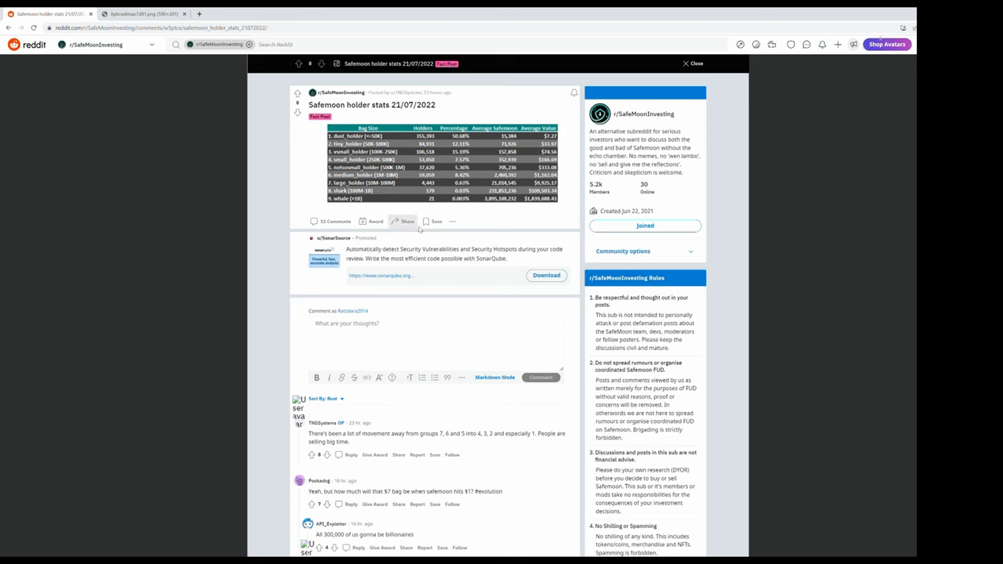
{"action": "scroll", "scroll_direction": "down", "scroll_amount": 3}
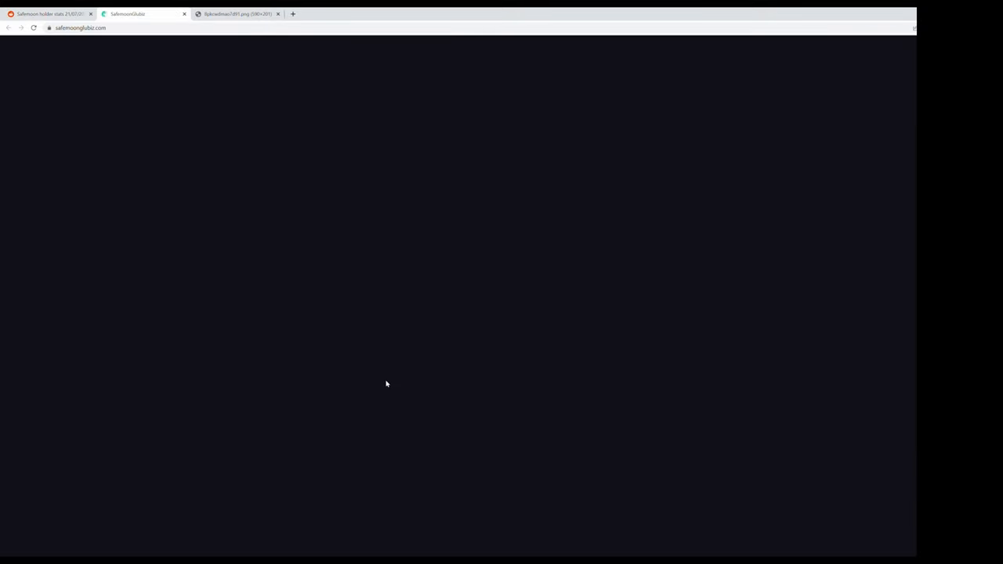
- Load the SafeMoon stats dashboard and reach its full holder distribution page
{"action": "left_click", "coordinate": [79, 28]}
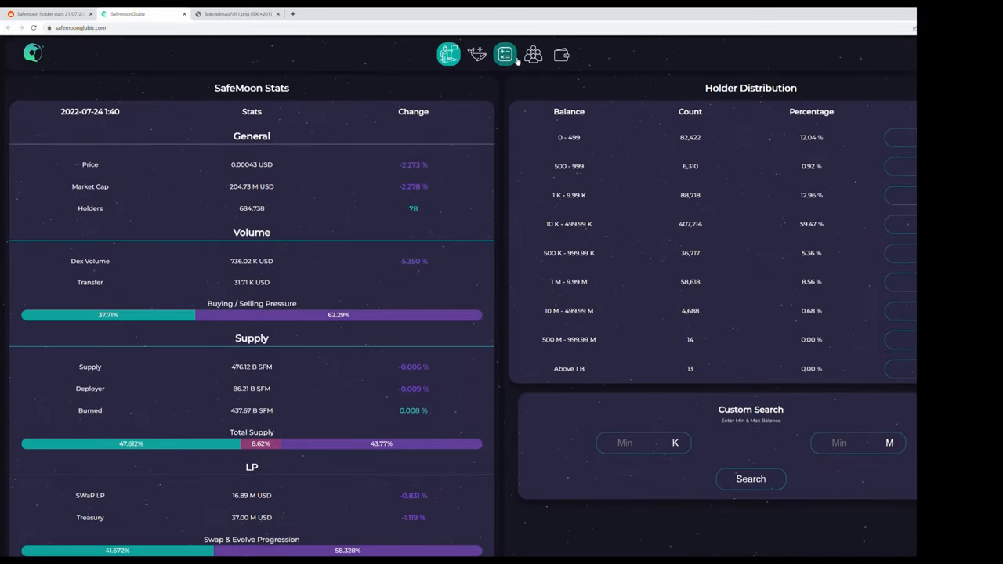
{"action": "left_click", "coordinate": [561, 53]}
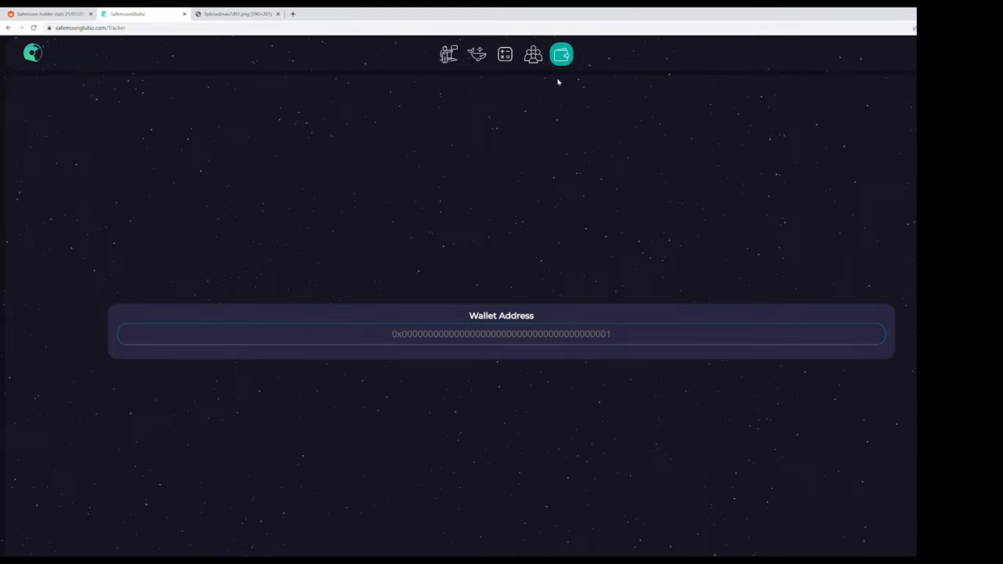
{"action": "left_click", "coordinate": [504, 53]}
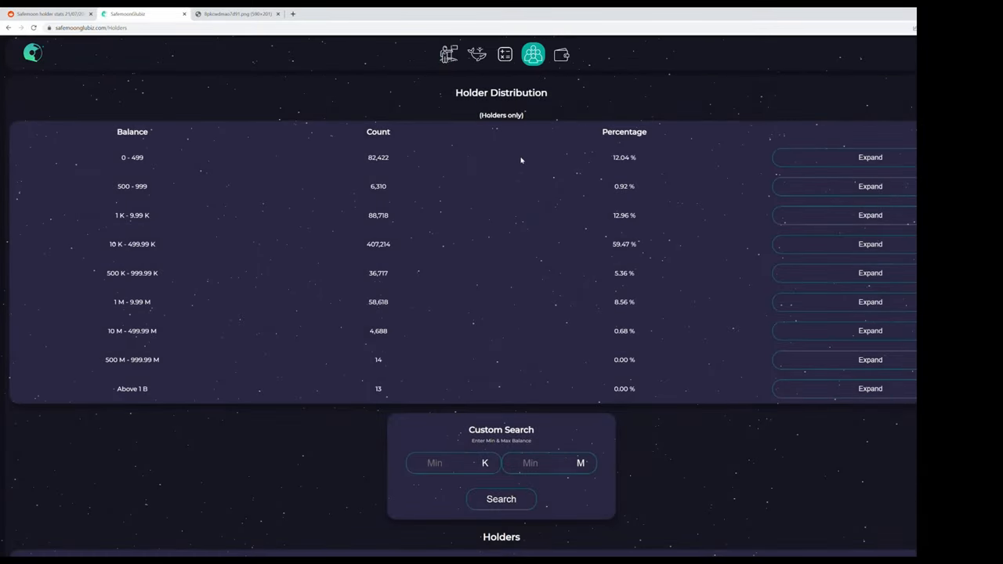
{"action": "mouse_move", "coordinate": [434, 203]}
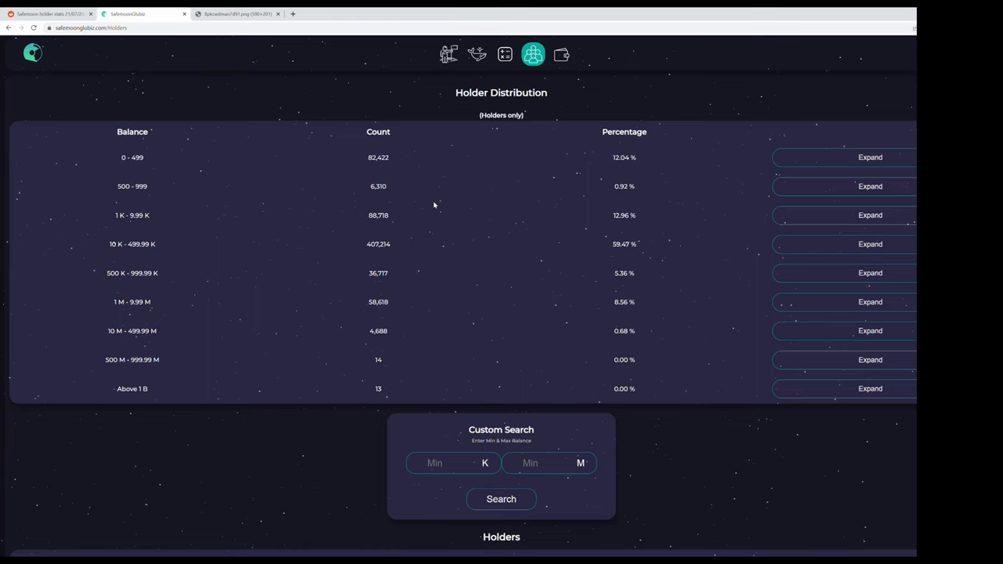
{"action": "mouse_move", "coordinate": [458, 381]}
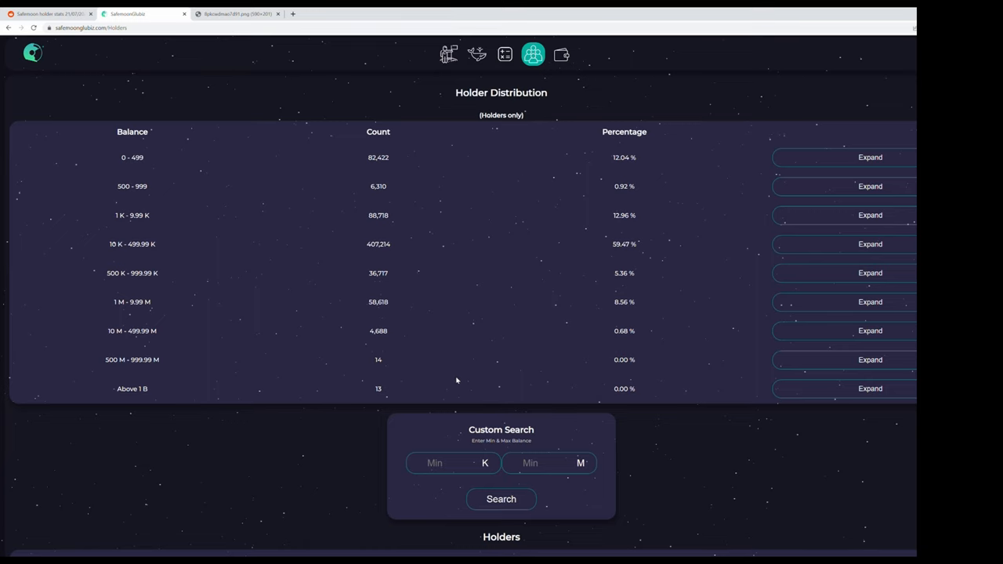
- Expand then fold the Above 1 B holder row, and return to the Reddit holder stats post
{"action": "left_click", "coordinate": [870, 389]}
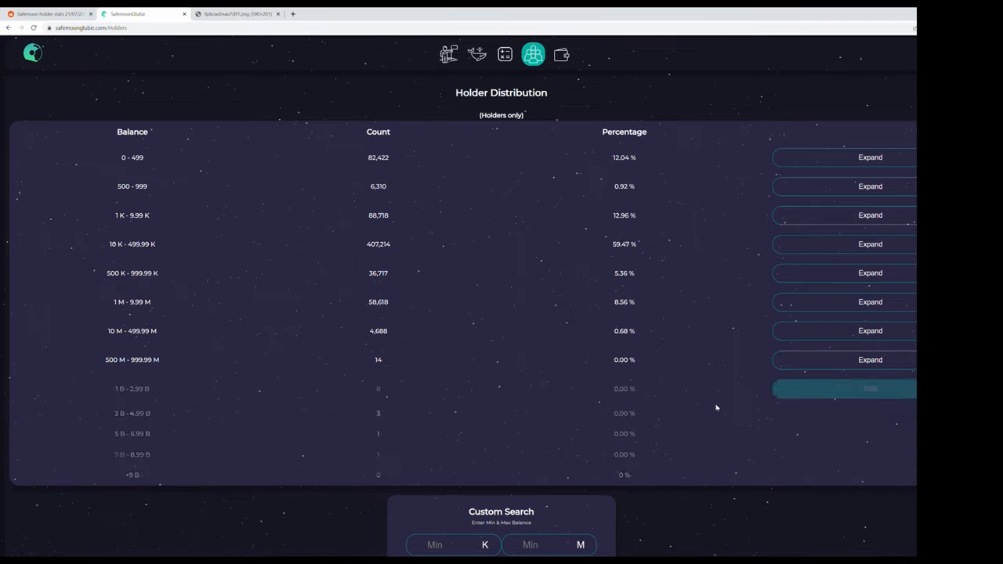
{"action": "left_click", "coordinate": [869, 389]}
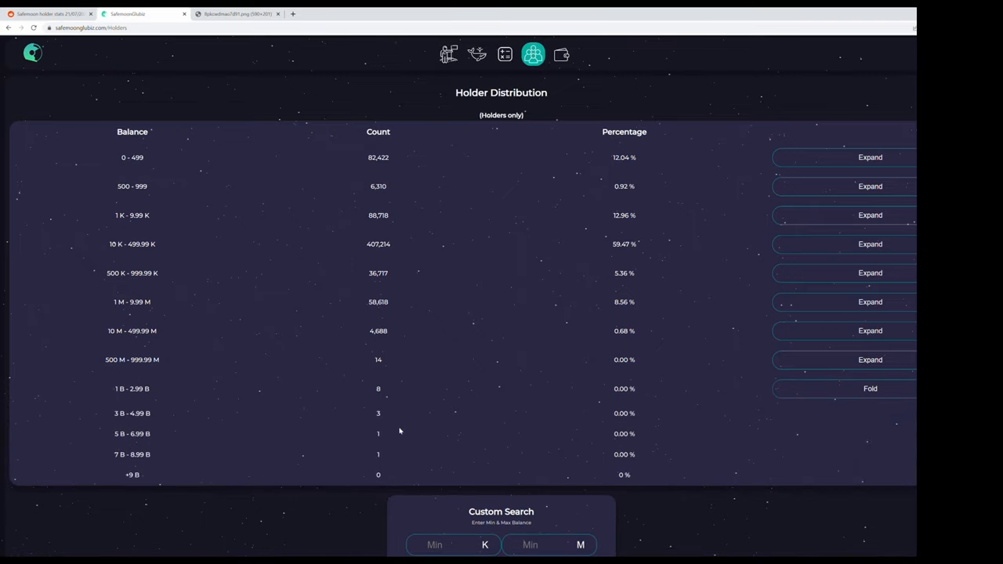
{"action": "mouse_move", "coordinate": [398, 467]}
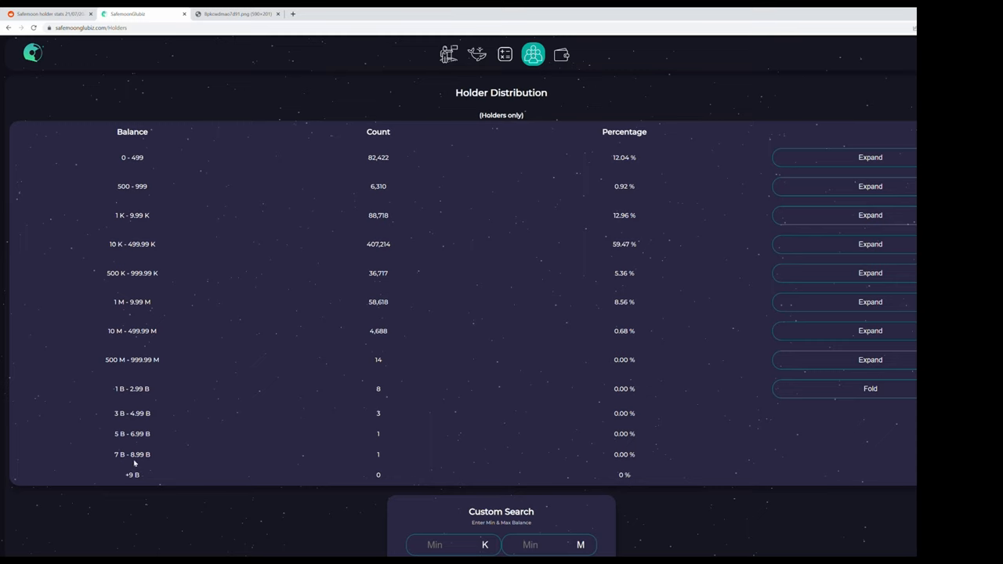
{"action": "mouse_move", "coordinate": [133, 457]}
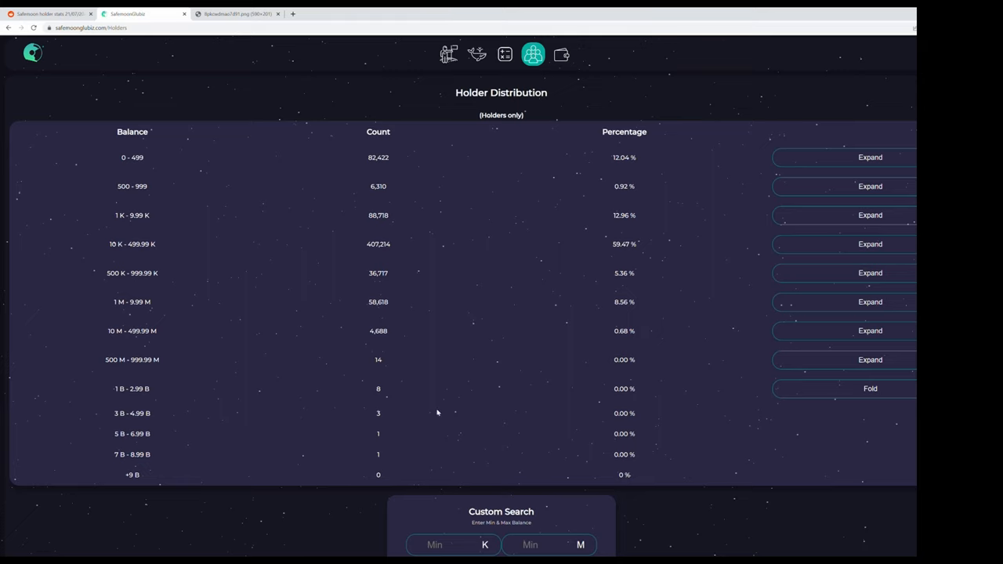
{"action": "mouse_move", "coordinate": [437, 414]}
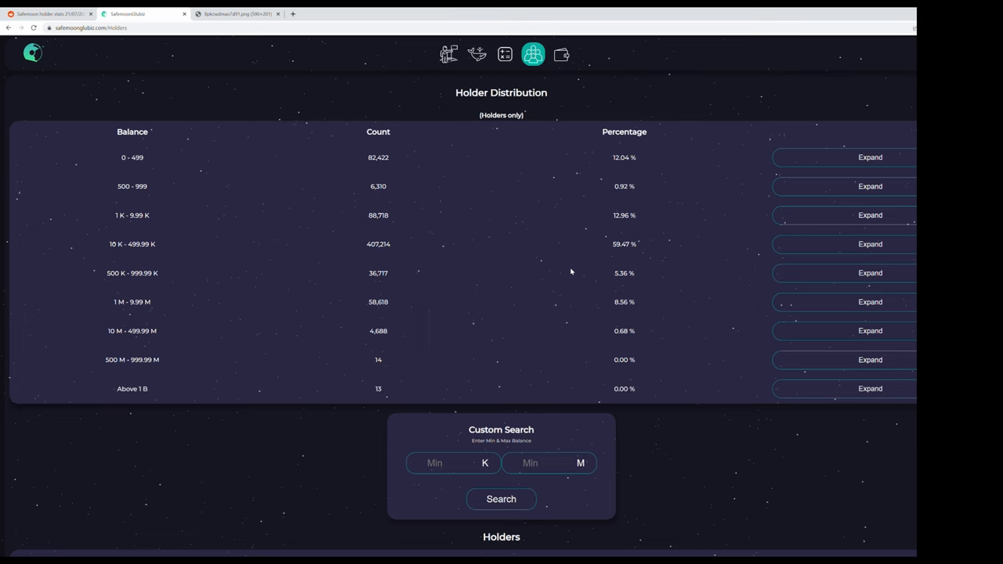
{"action": "left_click", "coordinate": [141, 13]}
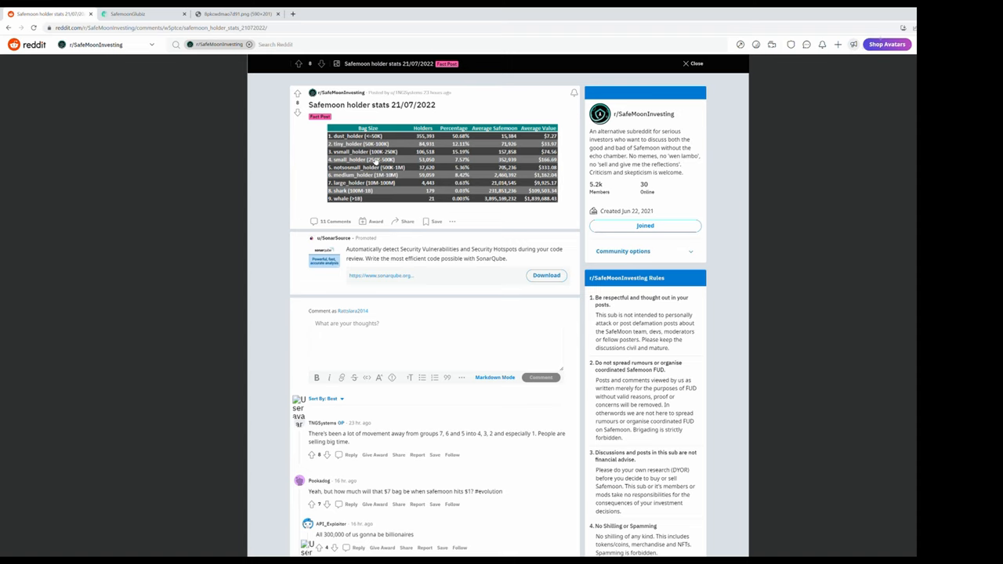
{"action": "mouse_move", "coordinate": [396, 157]}
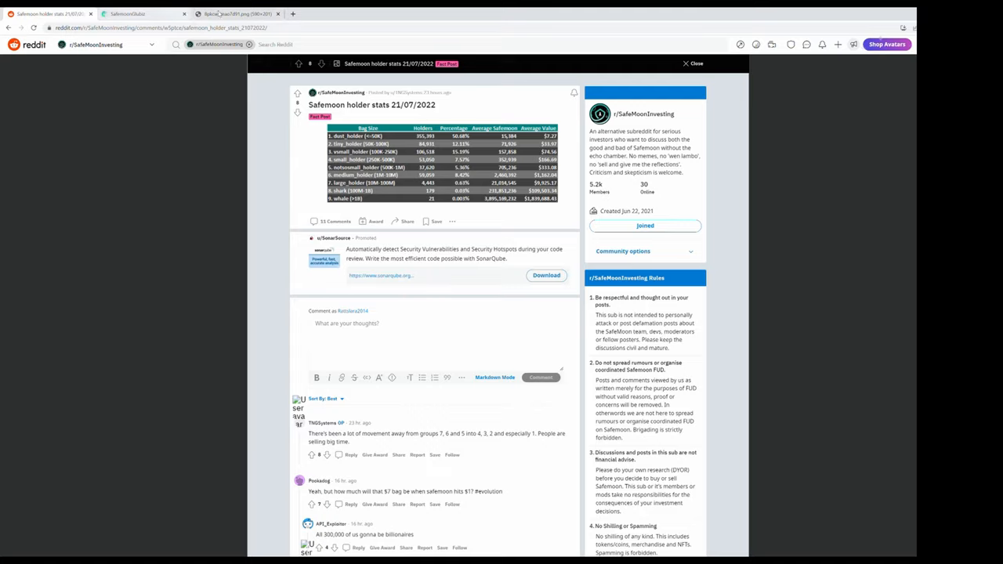
- Switch back to the SafeMoon holder distribution page with billion-plus holders in one row
{"action": "left_click", "coordinate": [128, 12]}
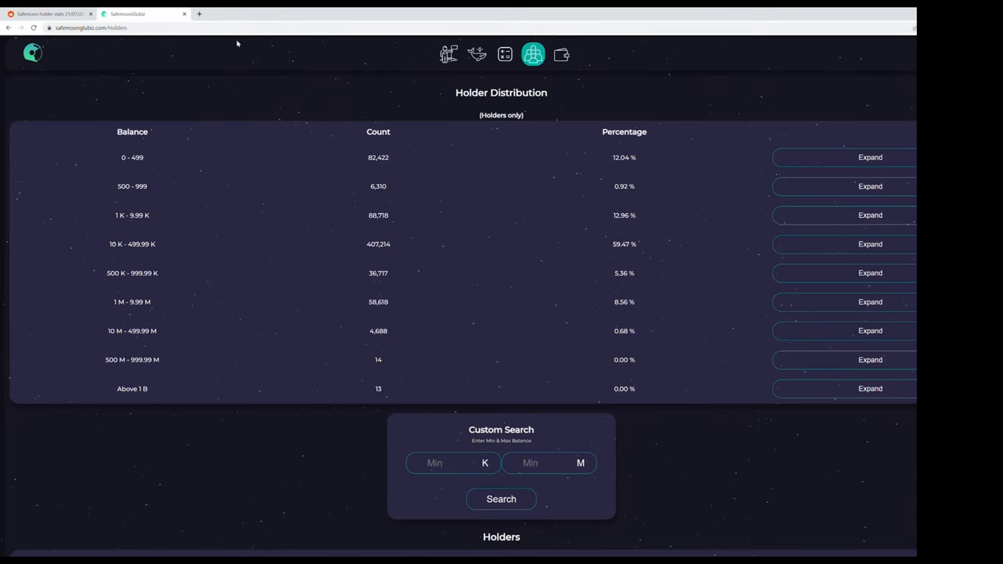
{"action": "mouse_move", "coordinate": [415, 201]}
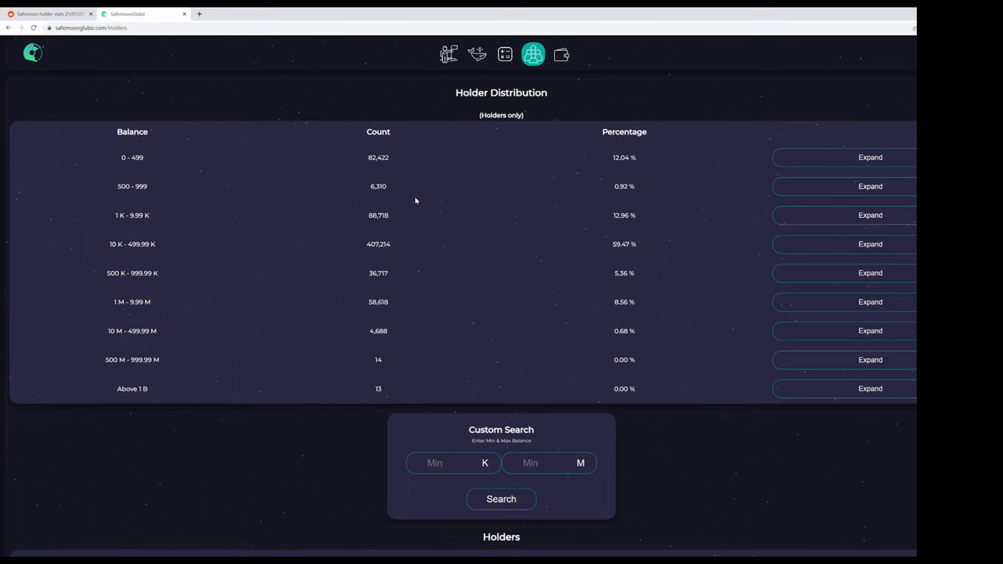
{"action": "mouse_move", "coordinate": [382, 173]}
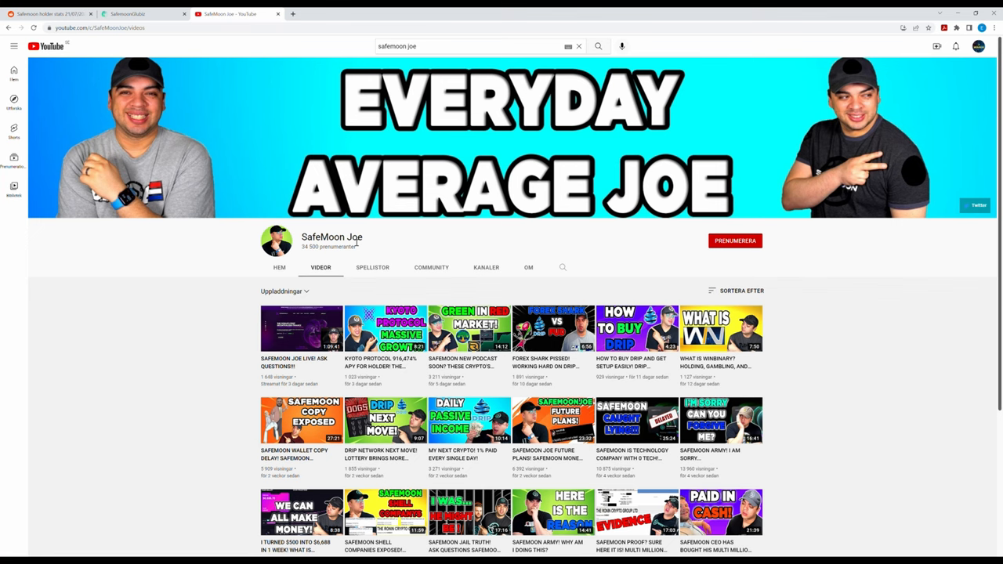
{"action": "scroll", "scroll_direction": "down", "scroll_amount": 3}
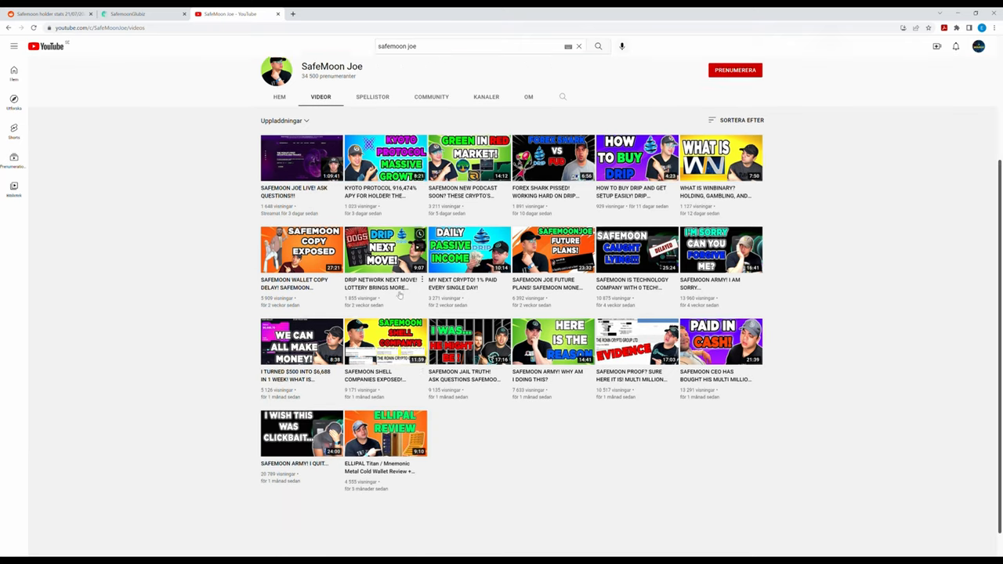
{"action": "scroll", "scroll_direction": "down", "scroll_amount": 3}
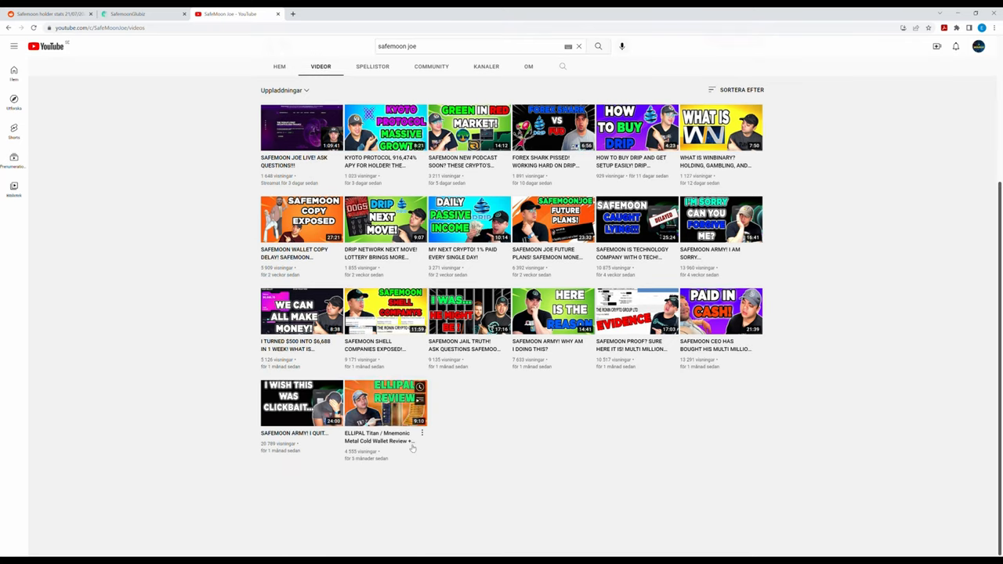
{"action": "mouse_move", "coordinate": [385, 401]}
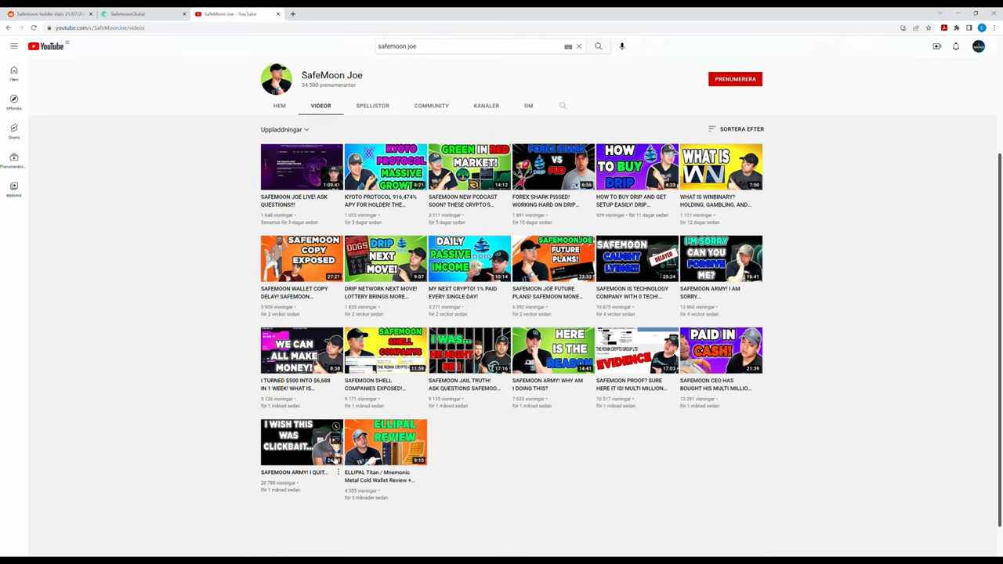
{"action": "mouse_move", "coordinate": [202, 392]}
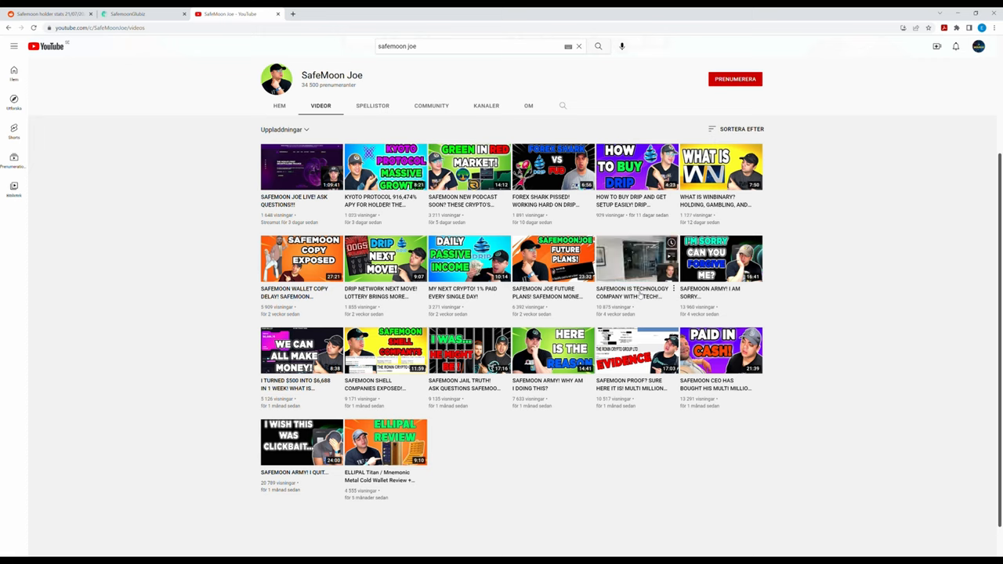
{"action": "mouse_move", "coordinate": [634, 258]}
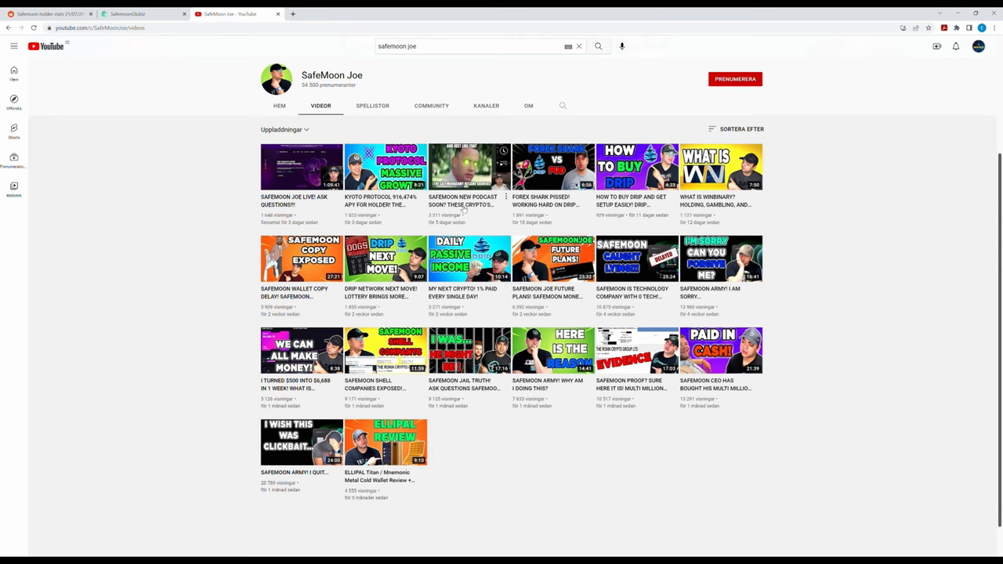
{"action": "mouse_move", "coordinate": [453, 210]}
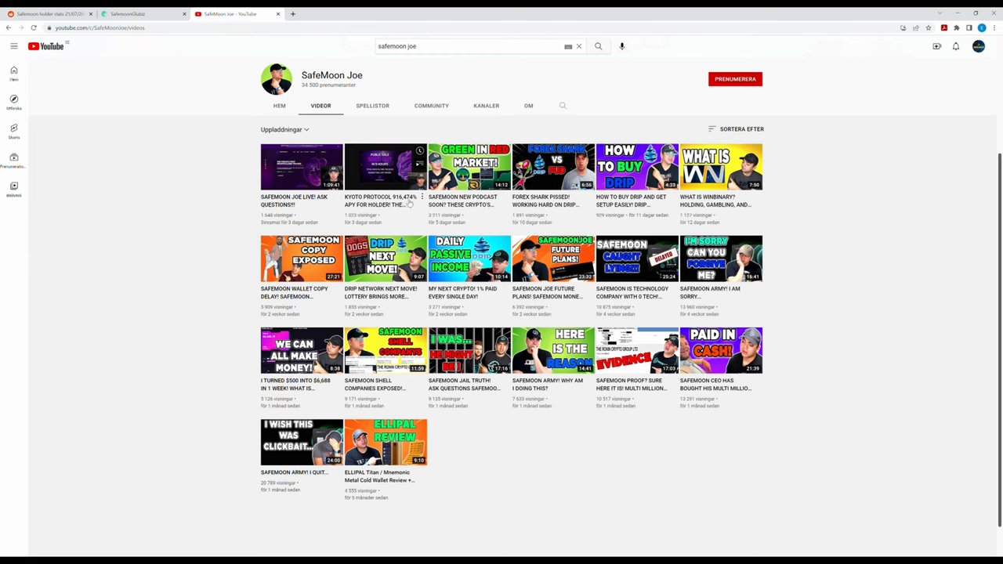
{"action": "mouse_move", "coordinate": [404, 205]}
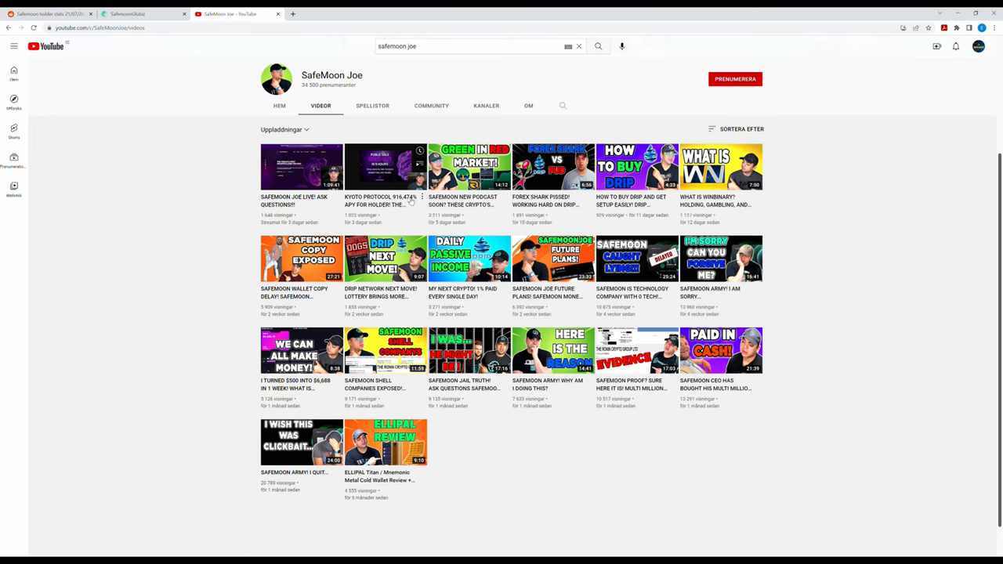
{"action": "mouse_move", "coordinate": [408, 213]}
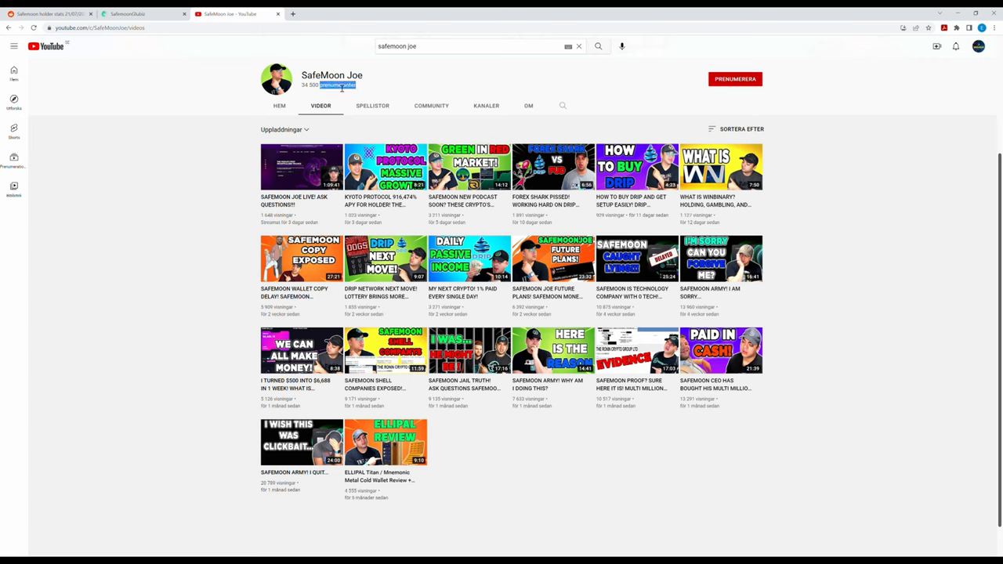
{"action": "mouse_move", "coordinate": [431, 106]}
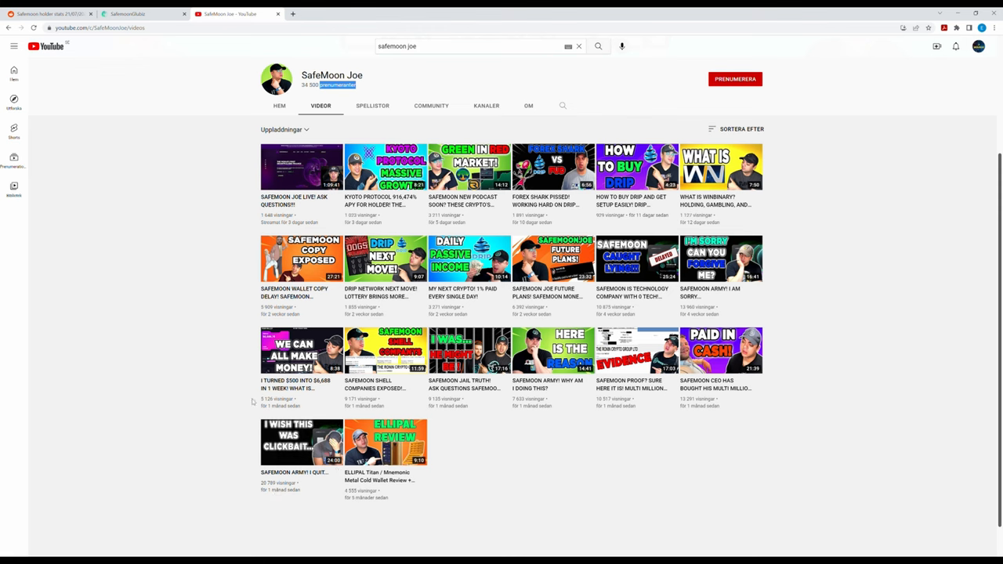
{"action": "mouse_move", "coordinate": [498, 388]}
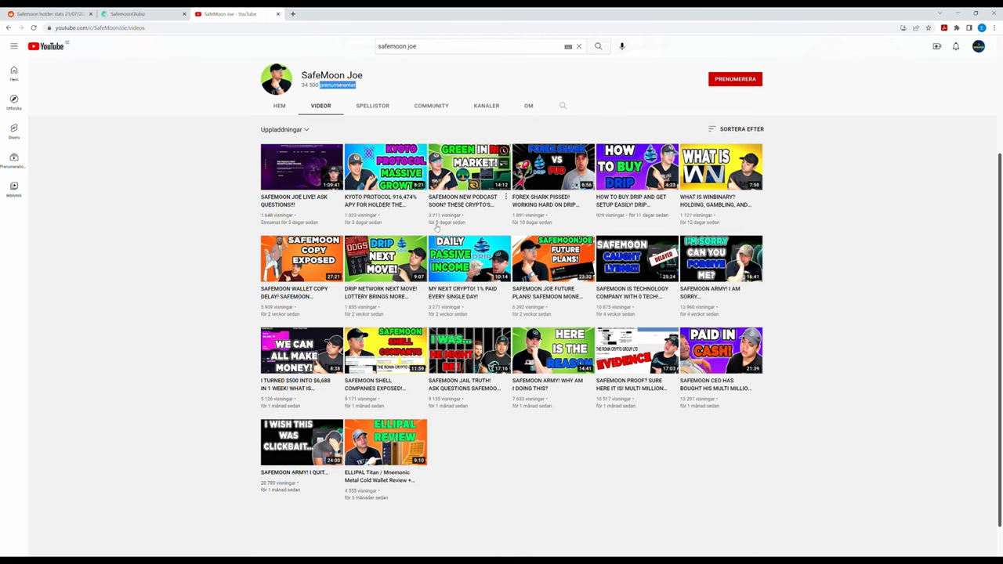
{"action": "mouse_move", "coordinate": [467, 166]}
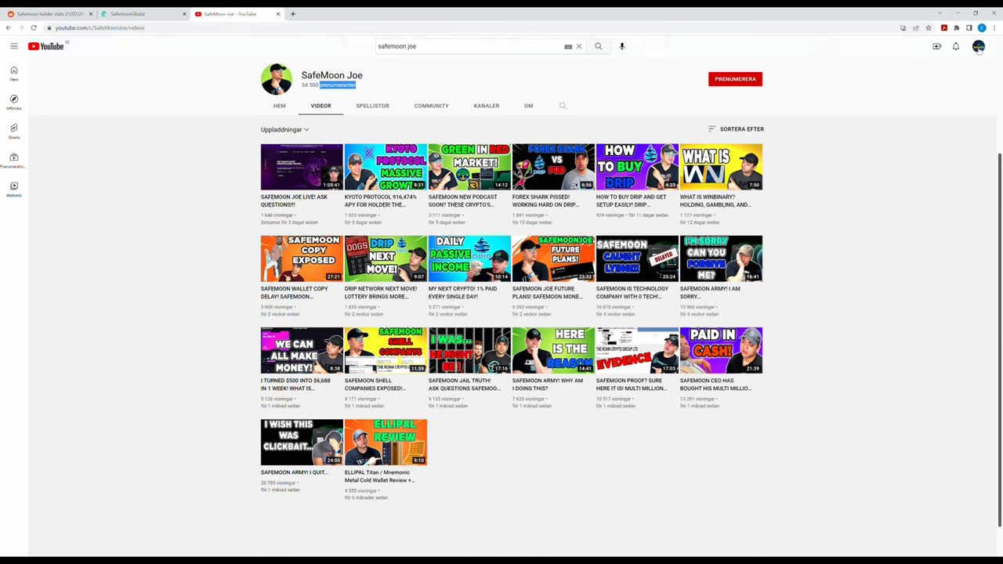
{"action": "left_click", "coordinate": [978, 47]}
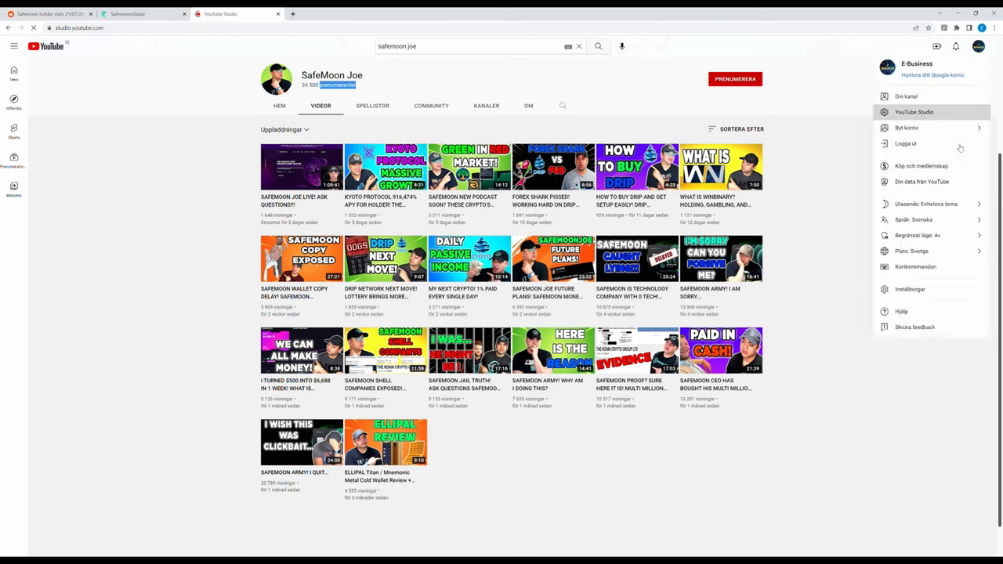
{"action": "left_click", "coordinate": [913, 113]}
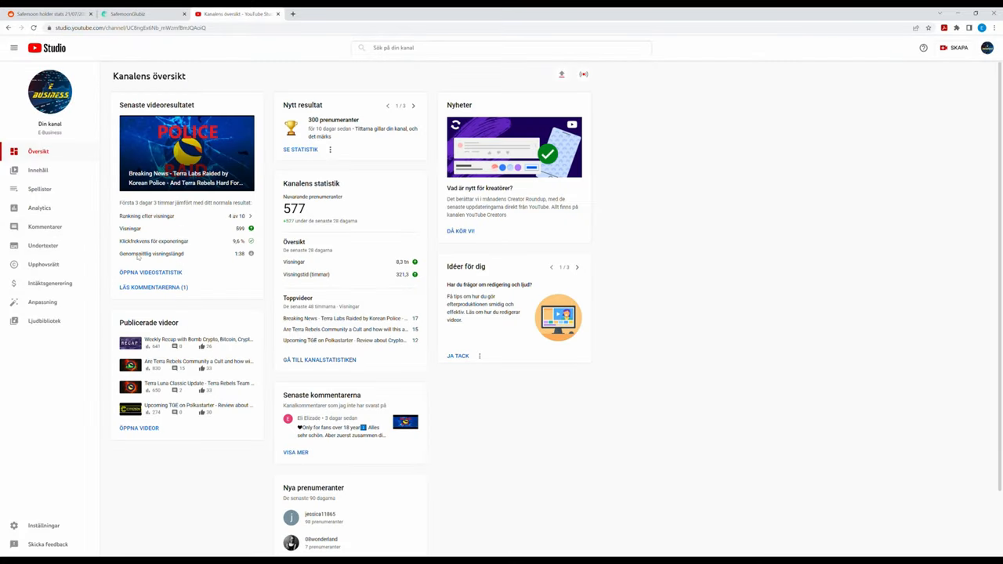
{"action": "scroll", "scroll_direction": "down", "scroll_amount": 3}
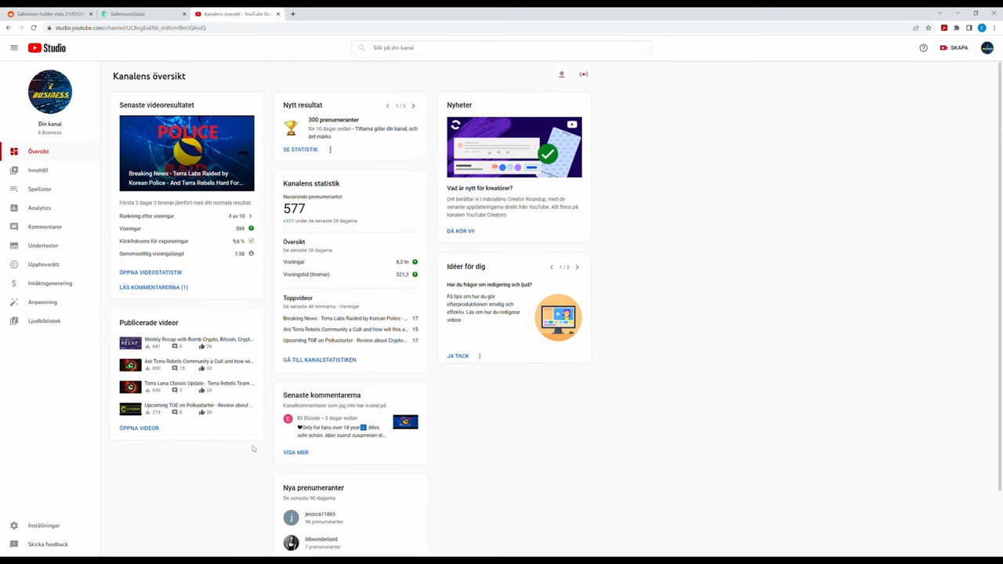
{"action": "mouse_move", "coordinate": [75, 188]}
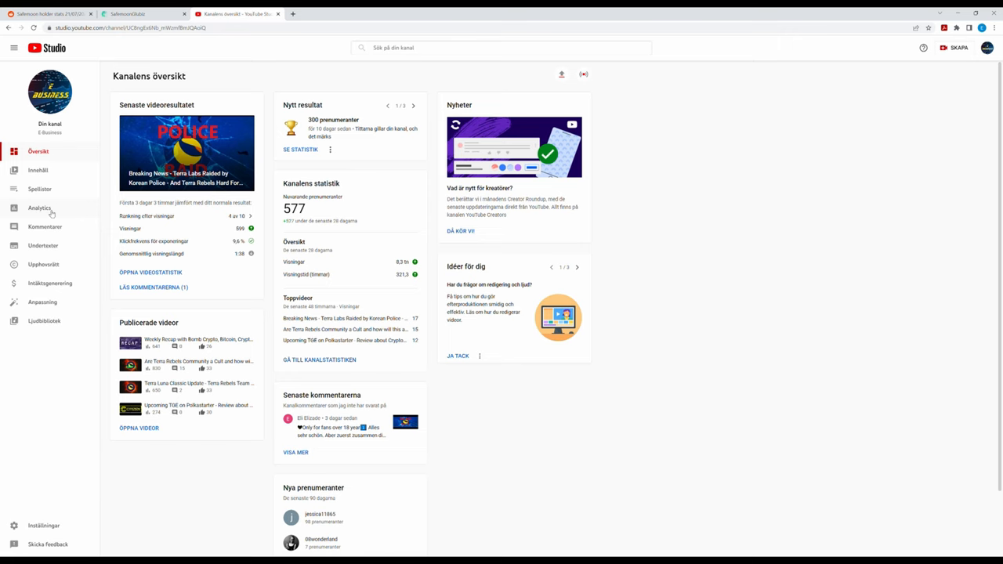
- Show the channel analytics overview with 8,338 views over the last 28 days
{"action": "left_click", "coordinate": [40, 207]}
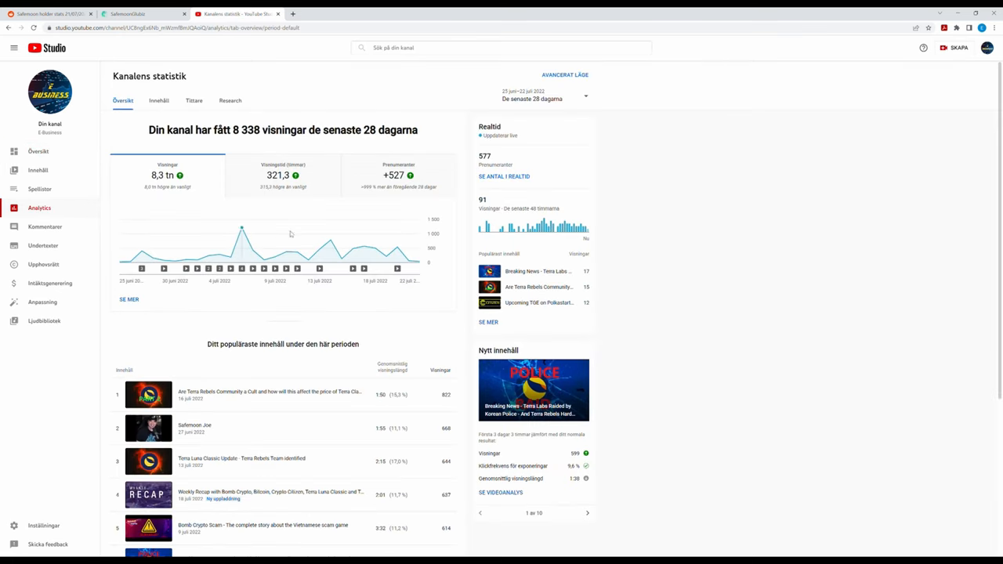
{"action": "mouse_move", "coordinate": [417, 285]}
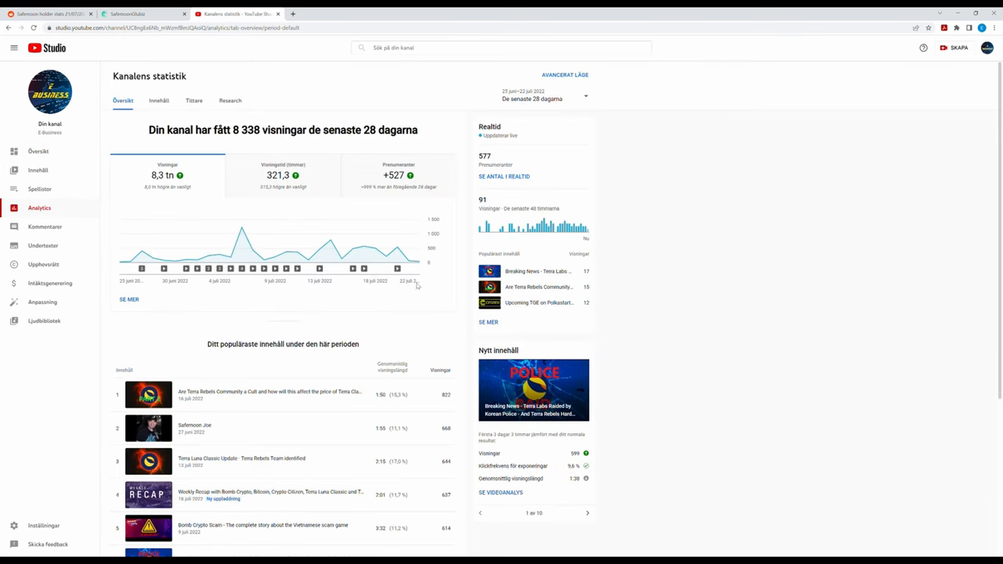
{"action": "mouse_move", "coordinate": [179, 185]}
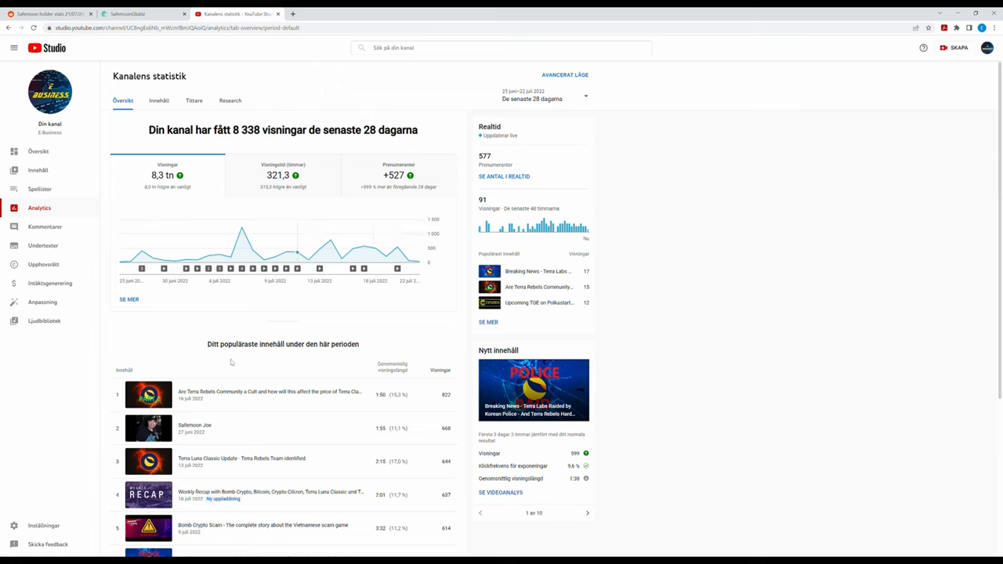
{"action": "mouse_move", "coordinate": [274, 210]}
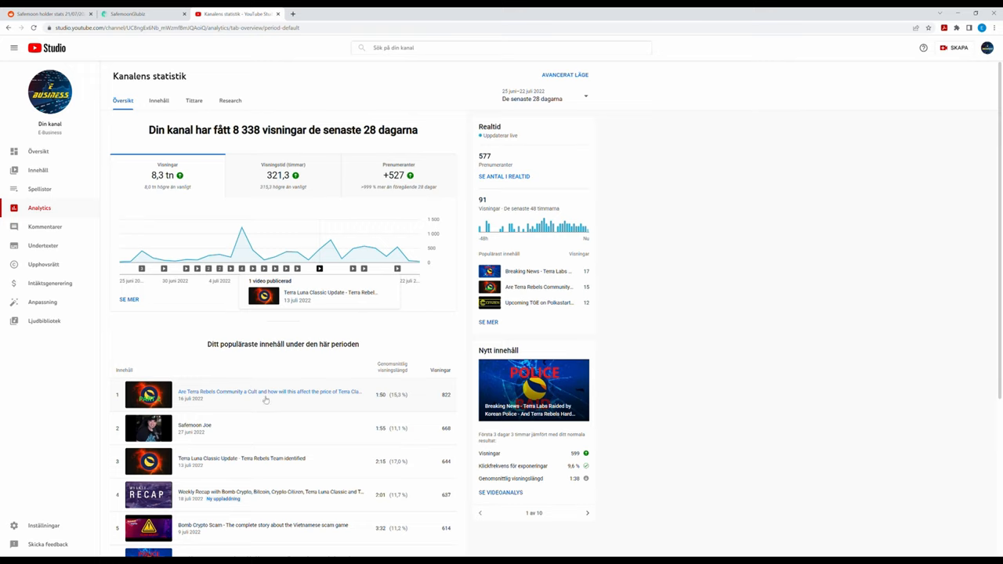
{"action": "mouse_move", "coordinate": [453, 445]}
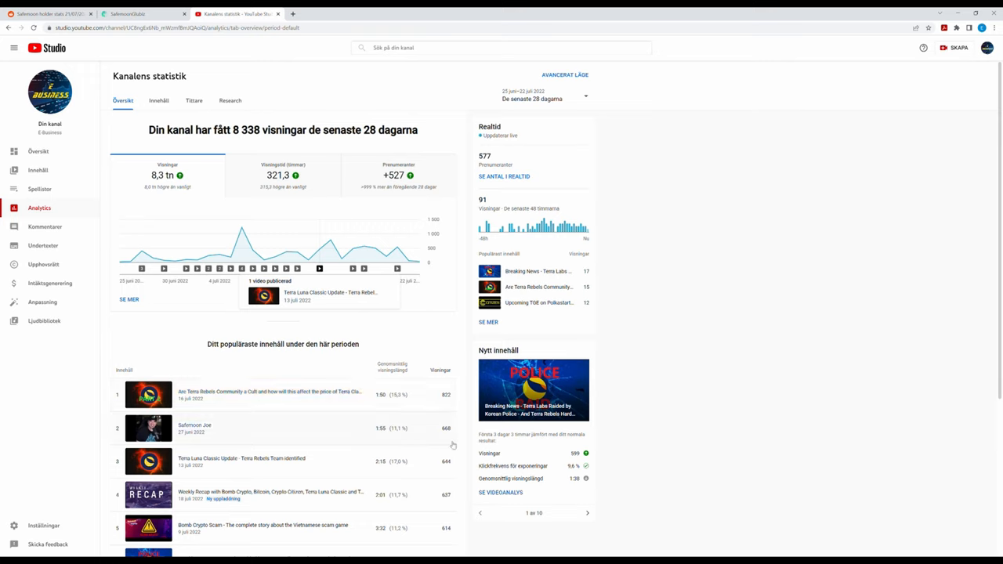
{"action": "mouse_move", "coordinate": [458, 437]}
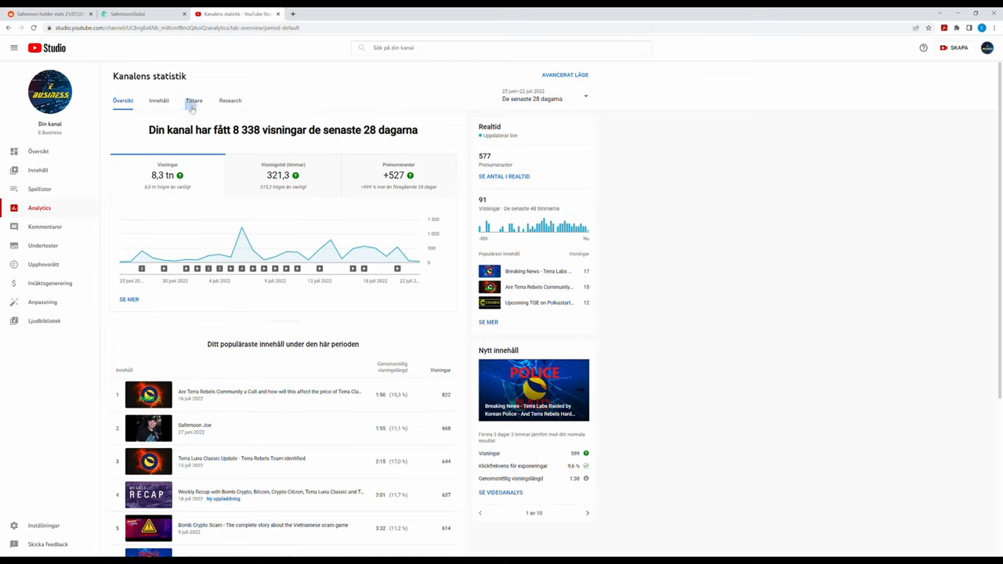
{"action": "left_click", "coordinate": [194, 100]}
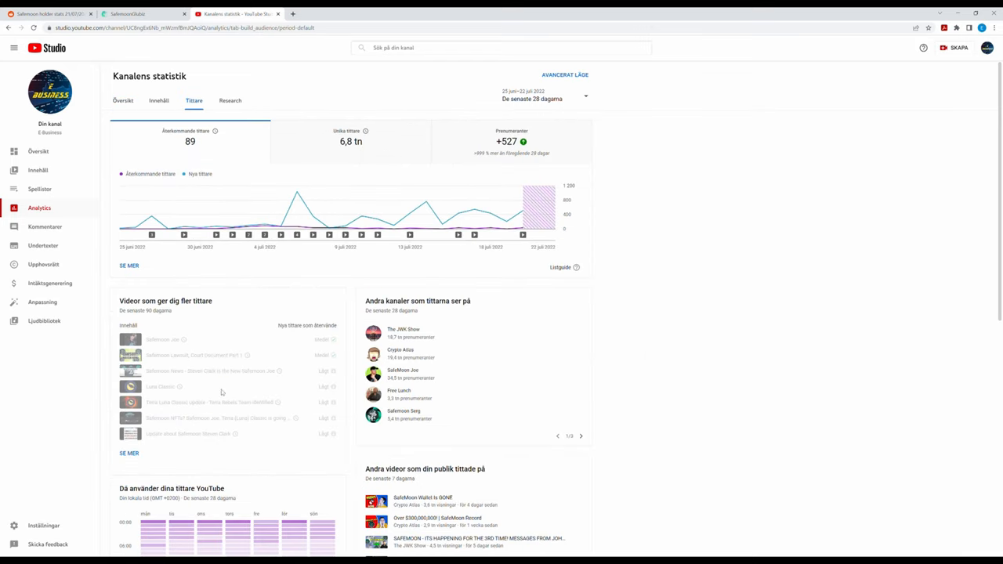
{"action": "mouse_move", "coordinate": [466, 381]}
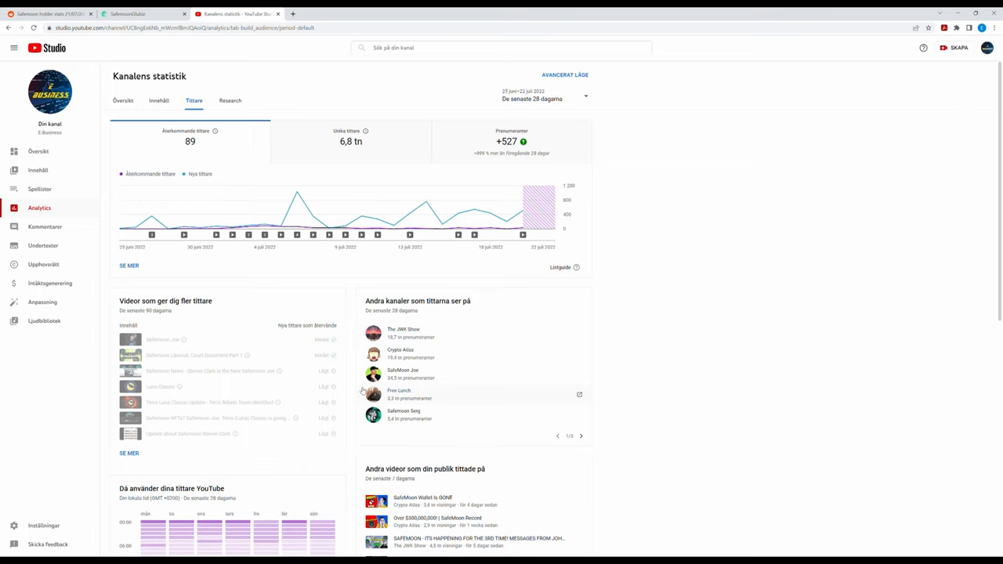
{"action": "mouse_move", "coordinate": [439, 404]}
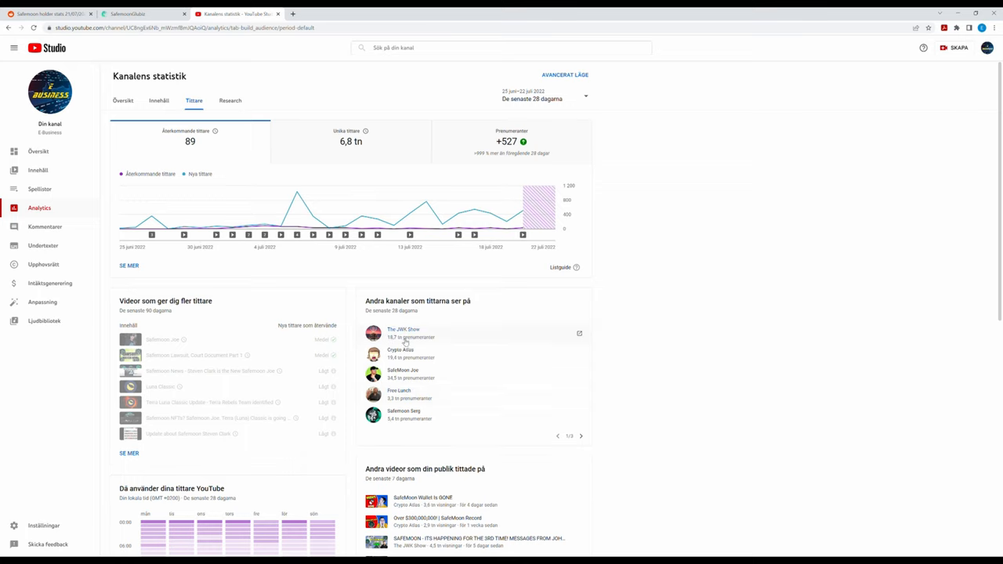
{"action": "mouse_move", "coordinate": [417, 393]}
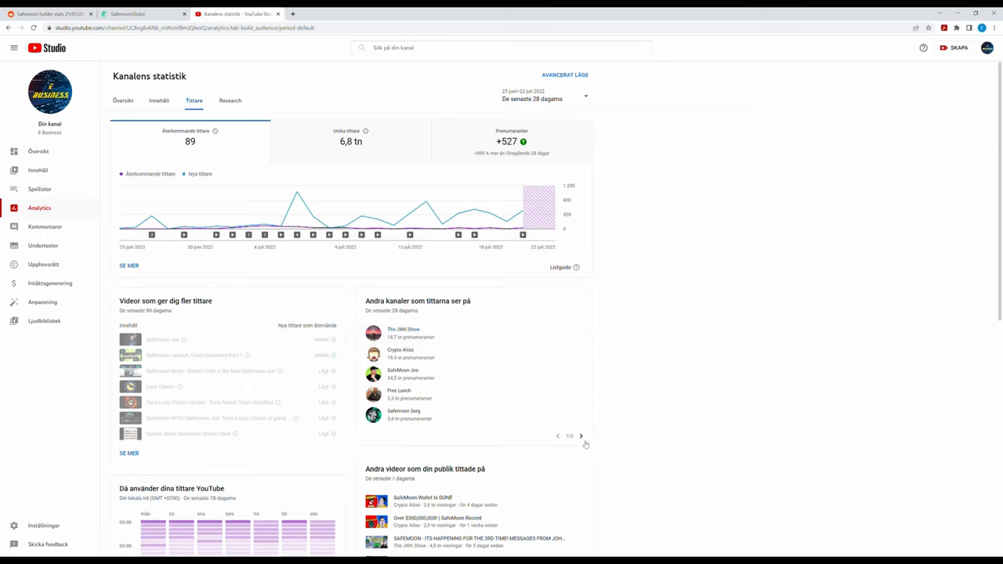
{"action": "left_click", "coordinate": [580, 435]}
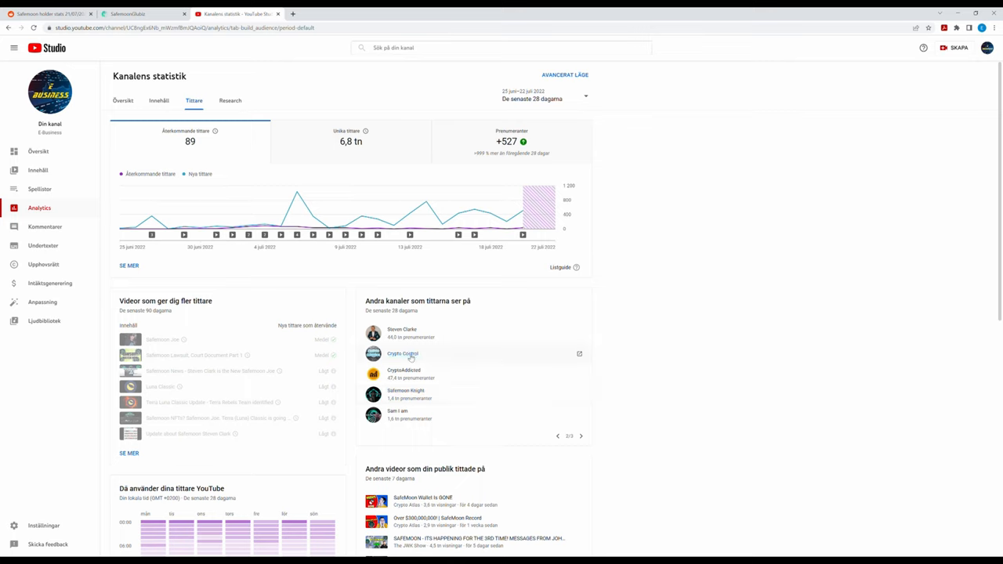
{"action": "mouse_move", "coordinate": [421, 398]}
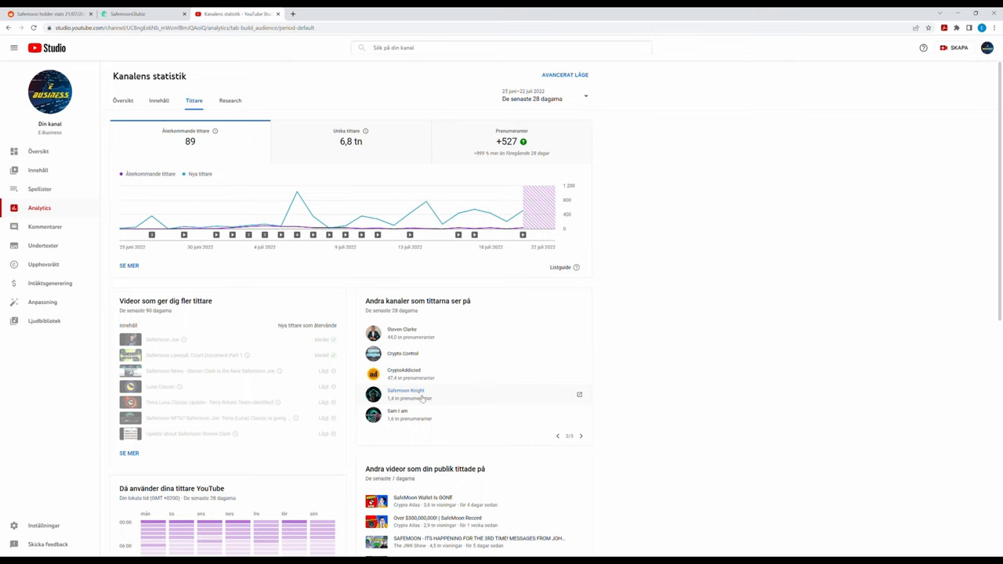
{"action": "mouse_move", "coordinate": [417, 411]}
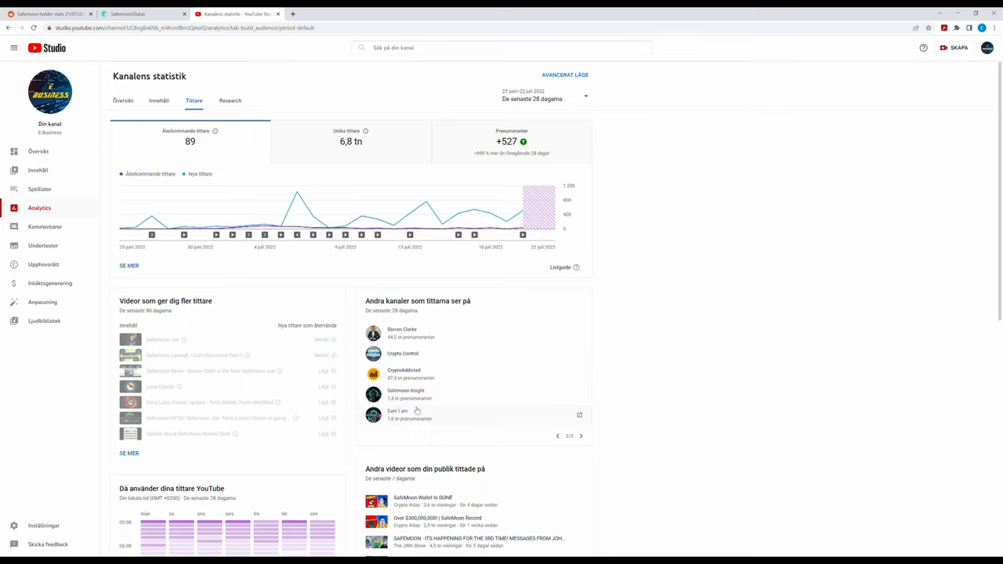
{"action": "left_click", "coordinate": [580, 436]}
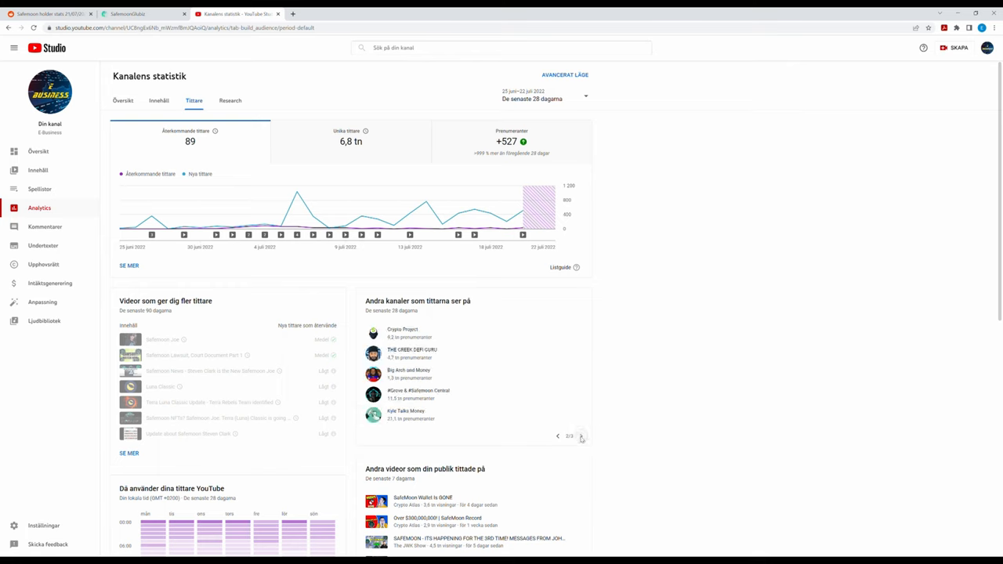
{"action": "mouse_move", "coordinate": [437, 354]}
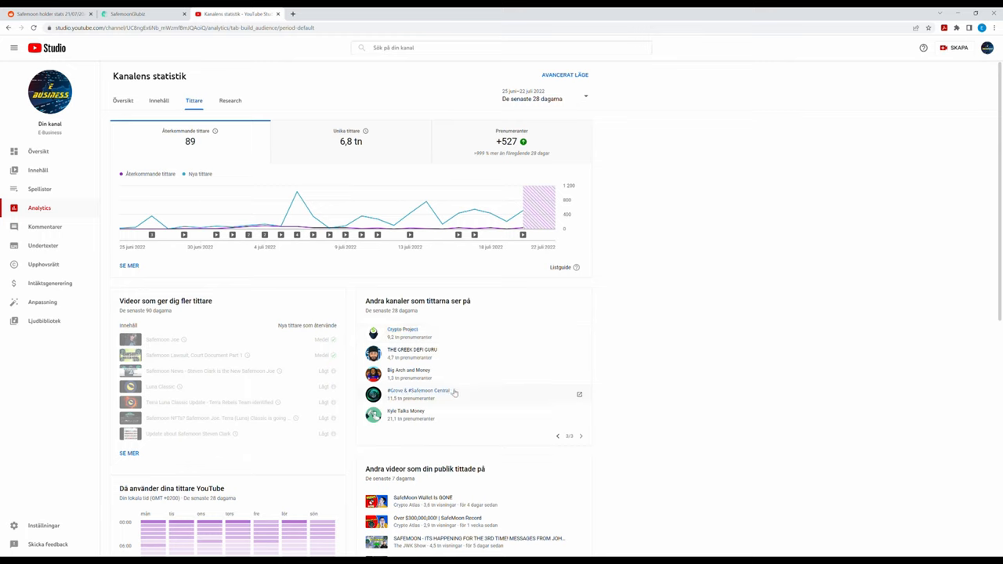
{"action": "mouse_move", "coordinate": [428, 417]}
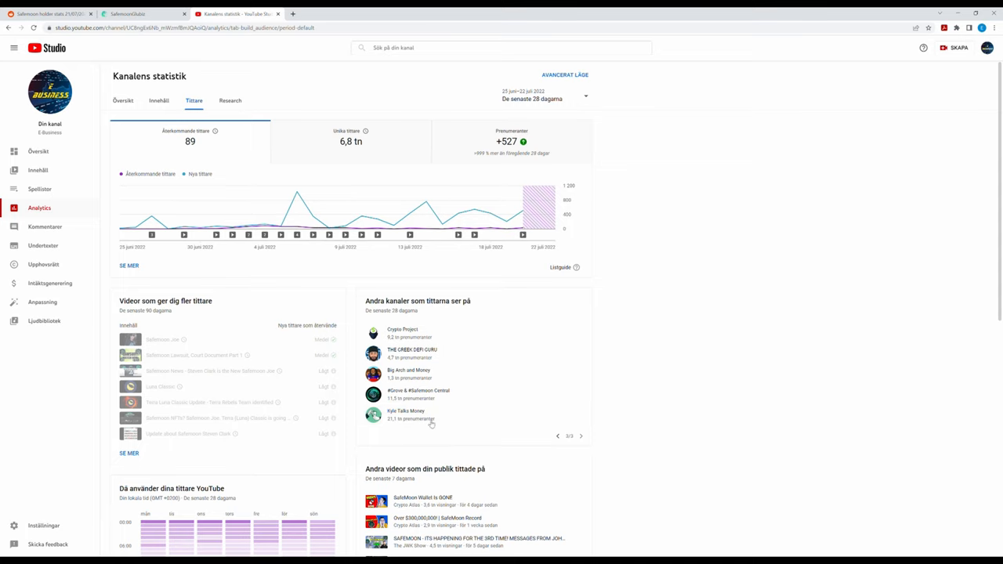
{"action": "left_click", "coordinate": [557, 436]}
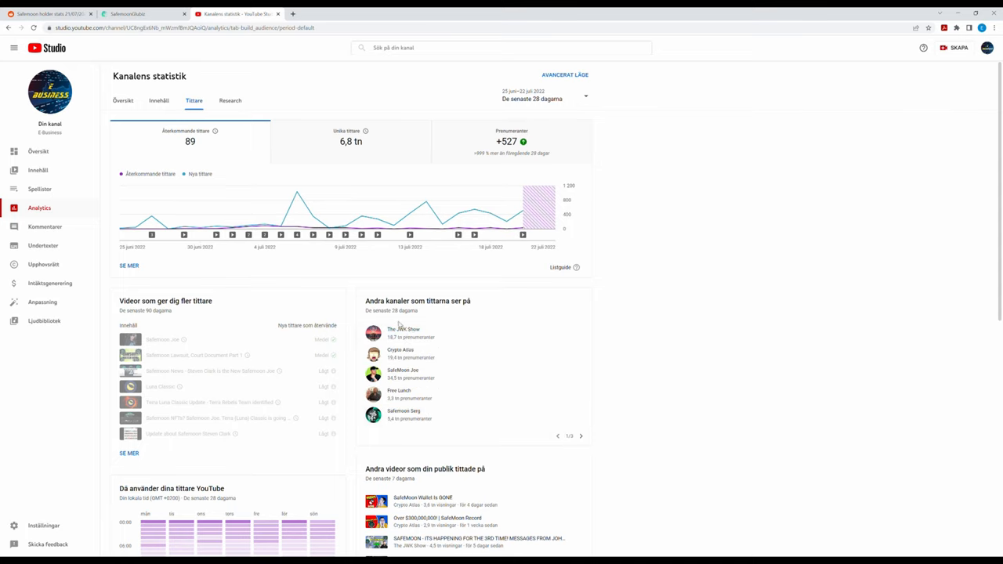
{"action": "scroll", "scroll_direction": "down", "scroll_amount": 3}
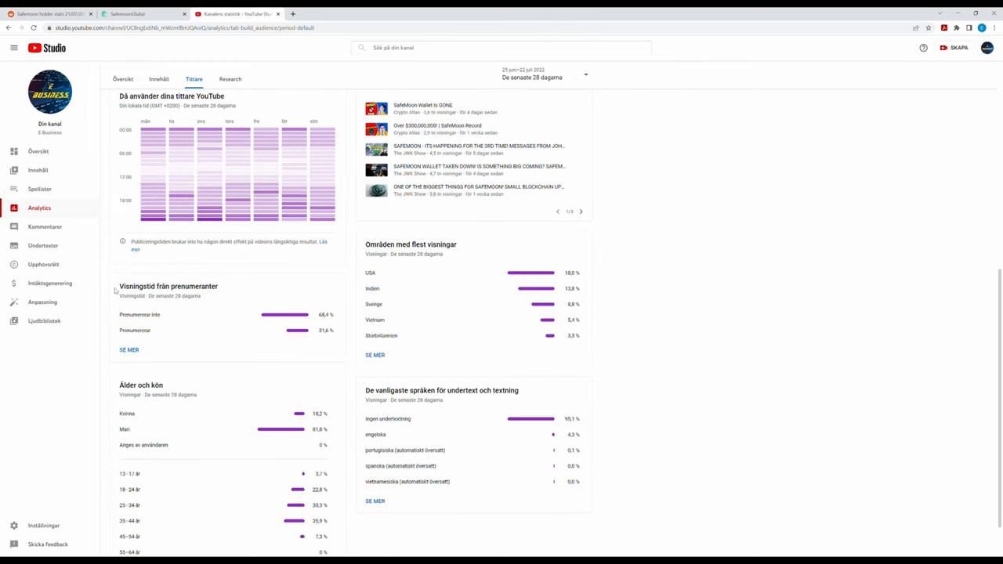
{"action": "mouse_move", "coordinate": [321, 332]}
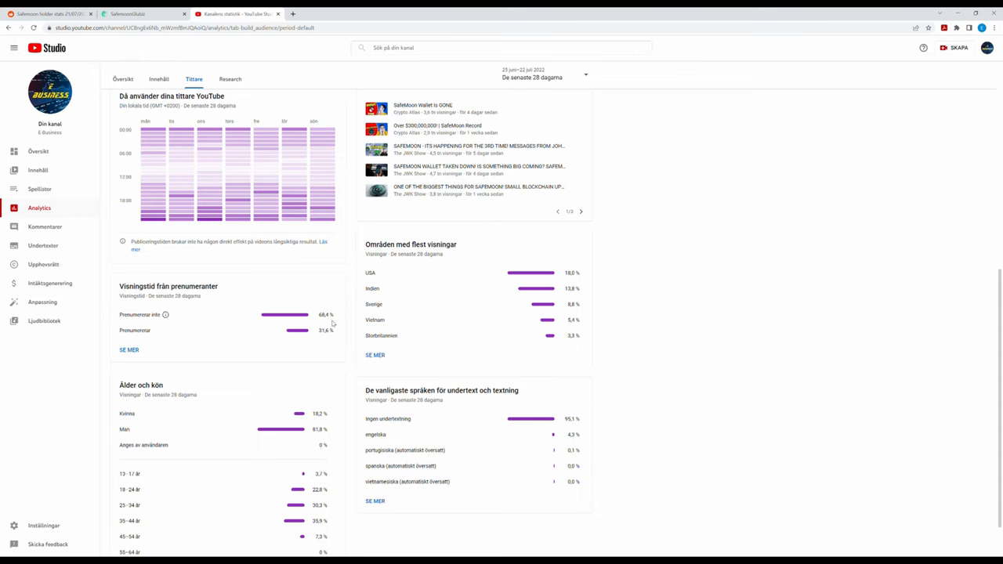
{"action": "scroll", "scroll_direction": "down", "scroll_amount": 3}
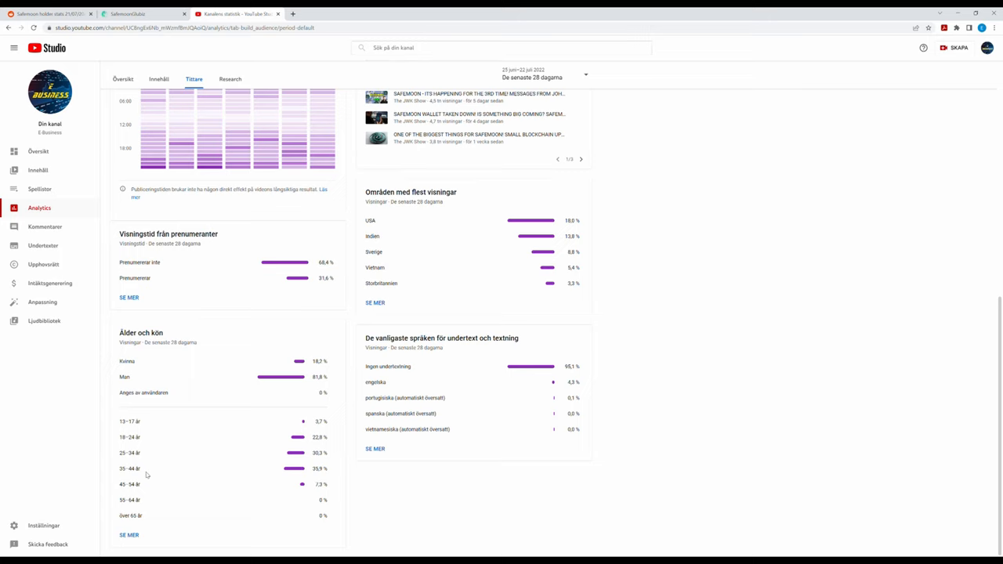
{"action": "mouse_move", "coordinate": [116, 479]}
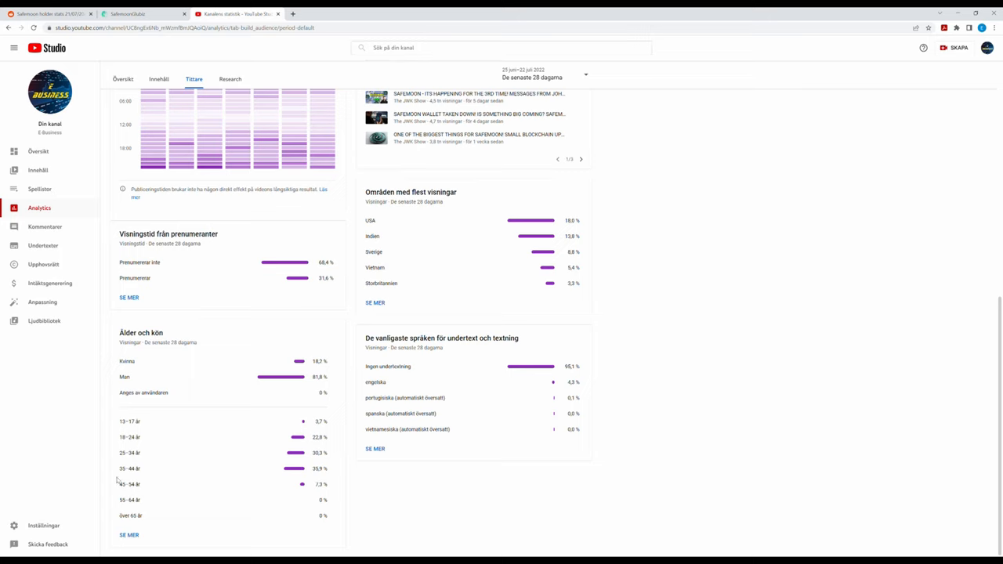
{"action": "mouse_move", "coordinate": [483, 448]}
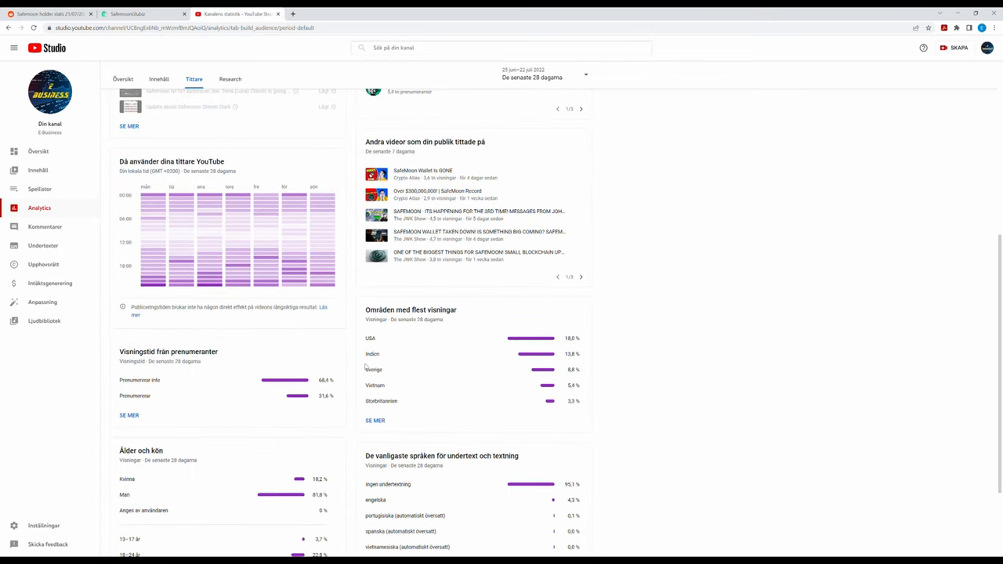
{"action": "mouse_move", "coordinate": [392, 332]}
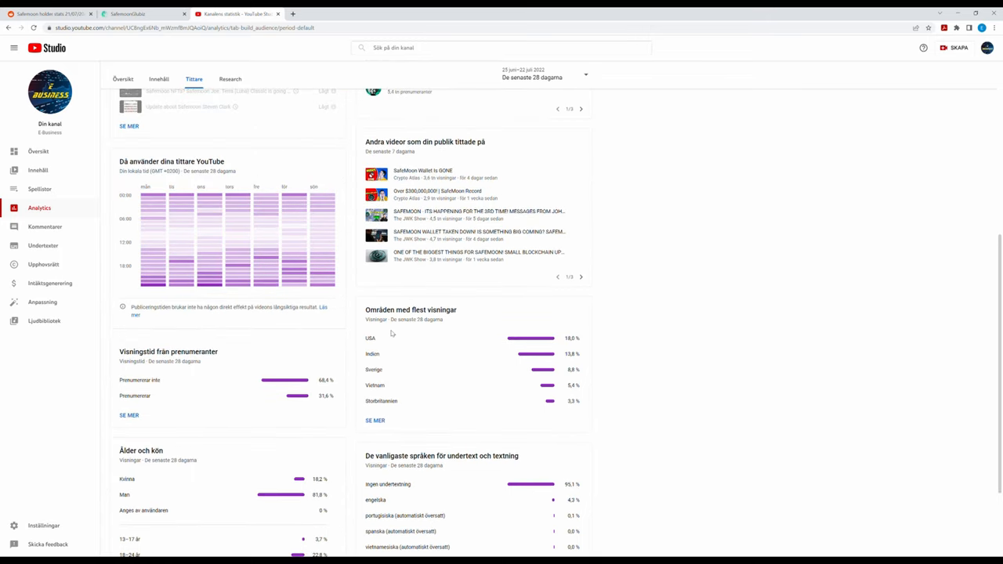
{"action": "mouse_move", "coordinate": [593, 338]}
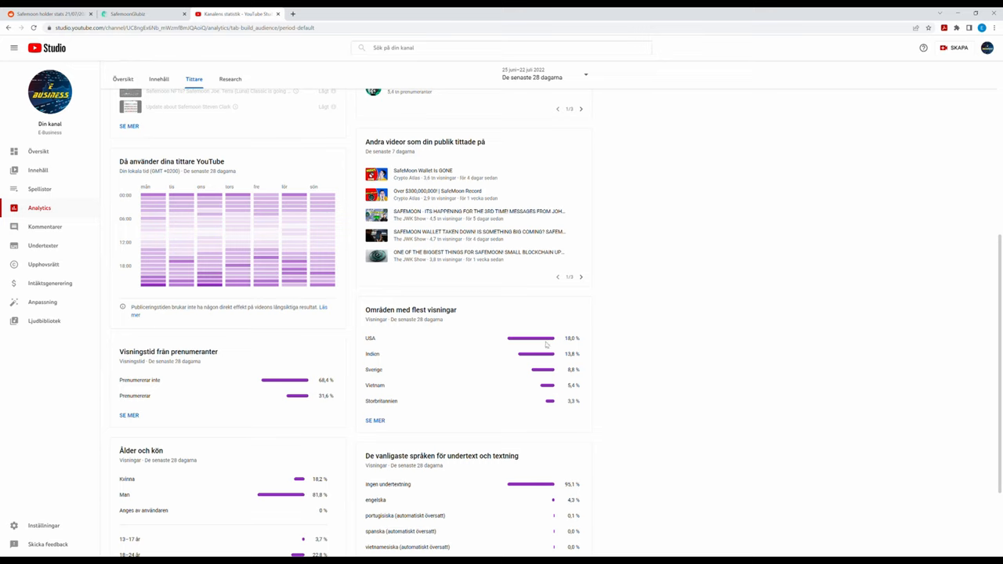
{"action": "mouse_move", "coordinate": [416, 395]}
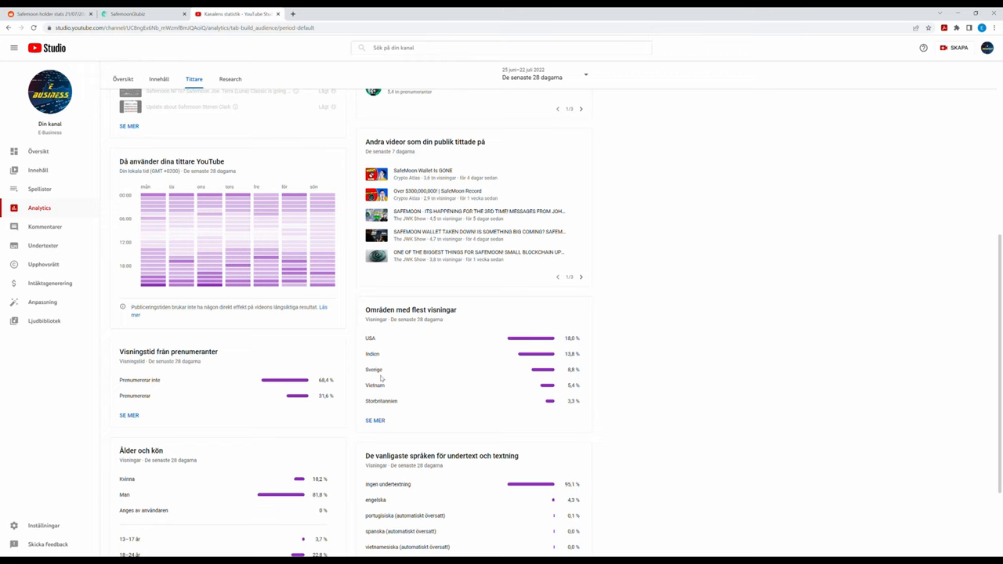
{"action": "mouse_move", "coordinate": [379, 377]}
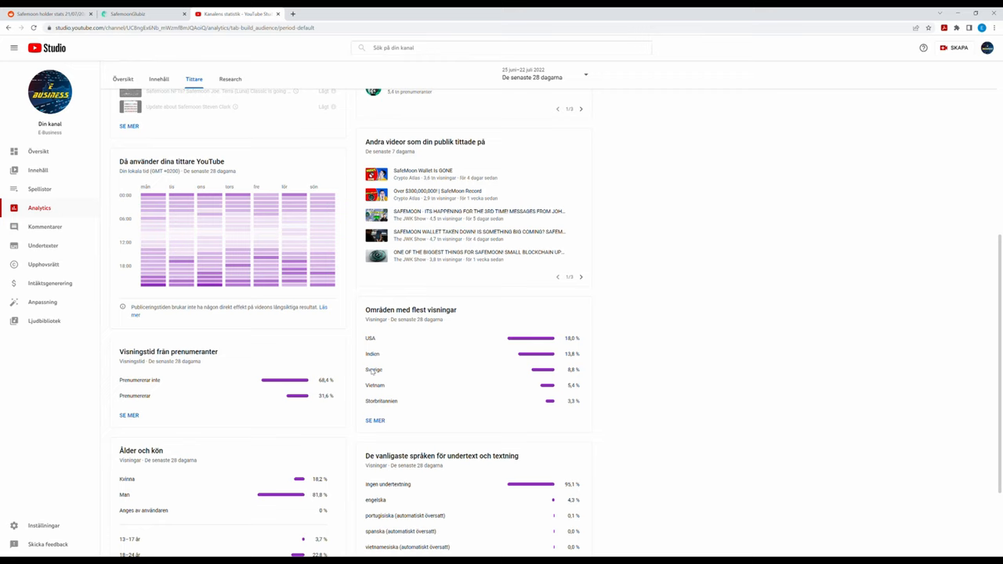
- Revisit the SafeMoon Guide holder distribution table, then return to YouTube Studio's overview
{"action": "left_click", "coordinate": [141, 13]}
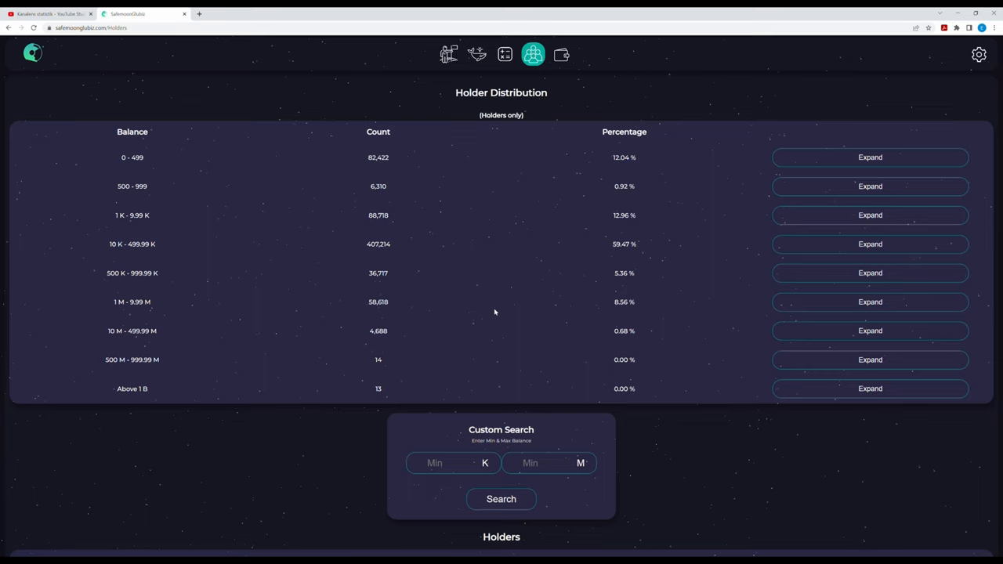
{"action": "mouse_move", "coordinate": [189, 310]}
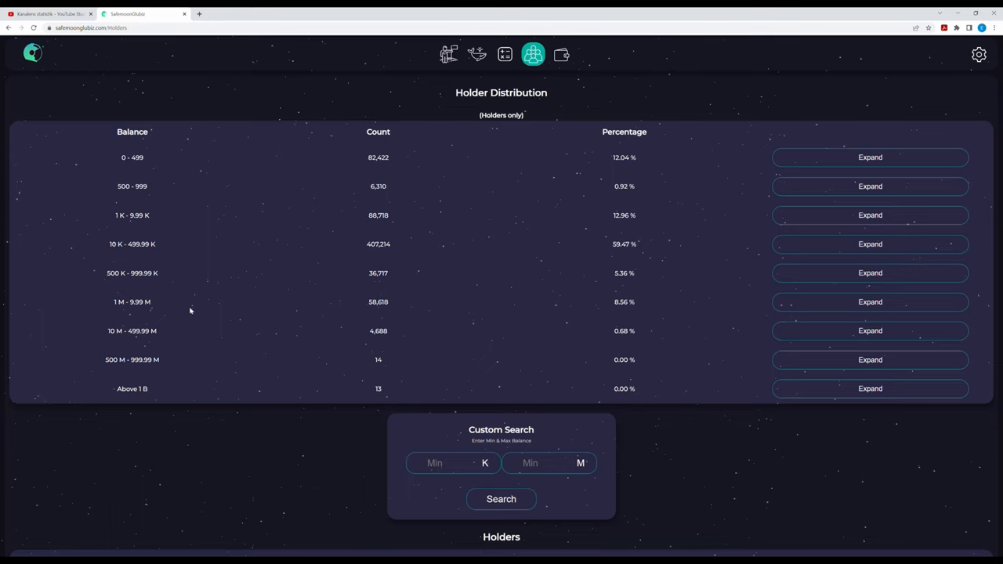
{"action": "mouse_move", "coordinate": [179, 282]}
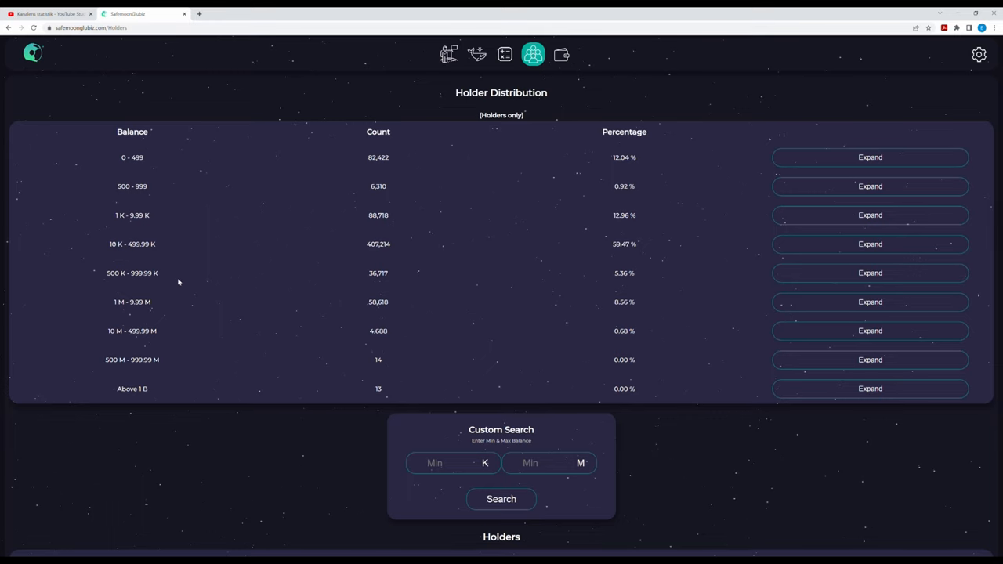
{"action": "mouse_move", "coordinate": [156, 282]}
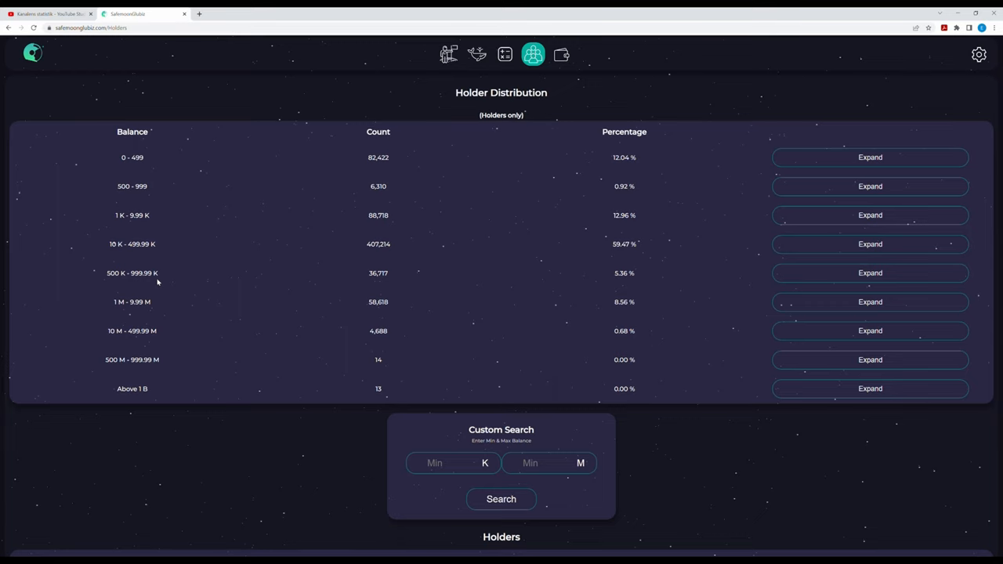
{"action": "mouse_move", "coordinate": [560, 285]}
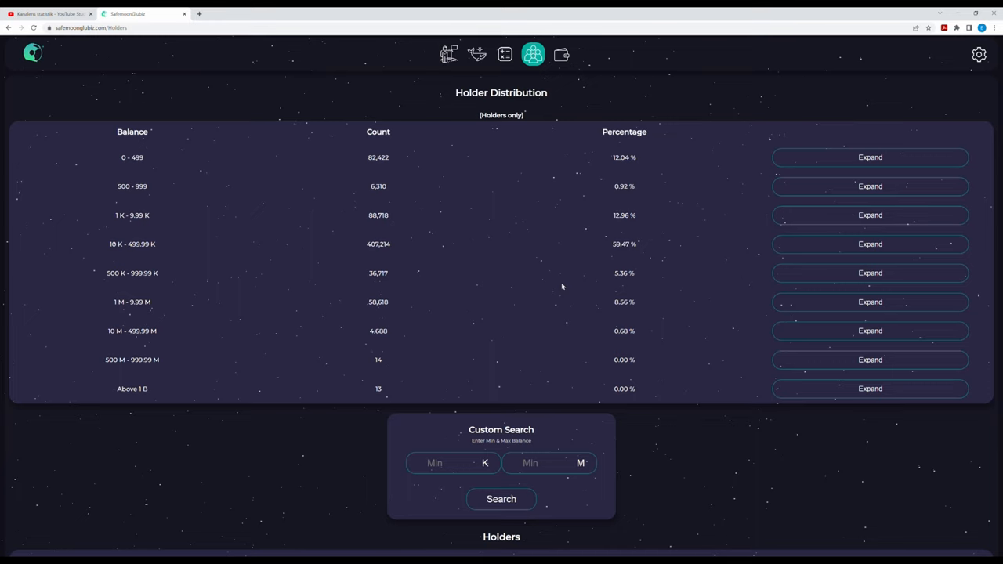
{"action": "mouse_move", "coordinate": [705, 223]}
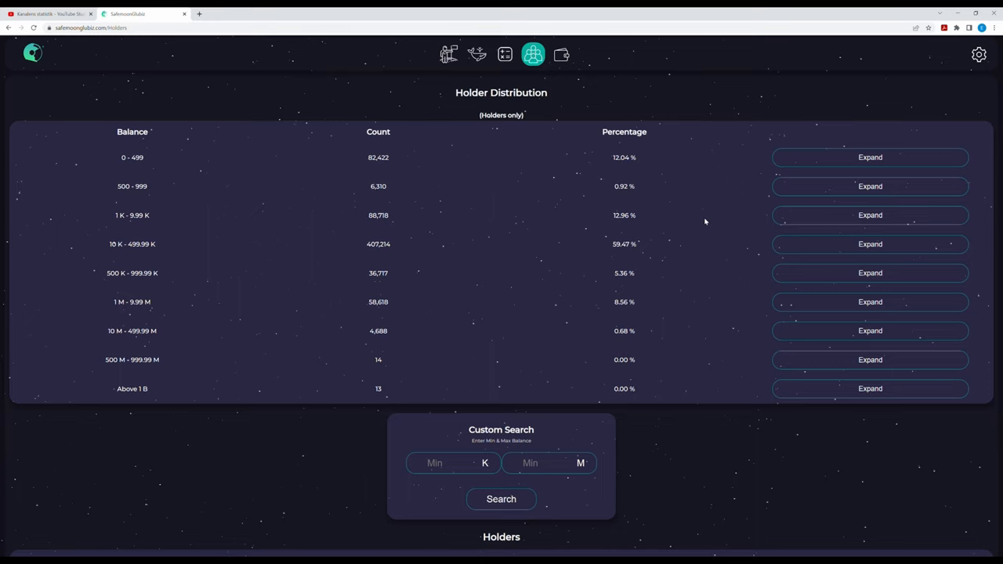
{"action": "left_click", "coordinate": [50, 12]}
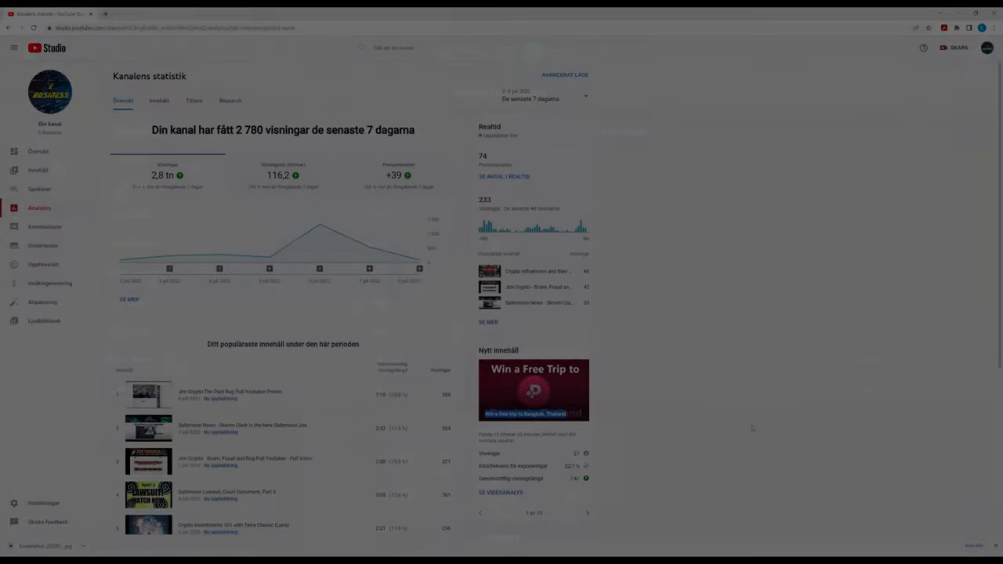